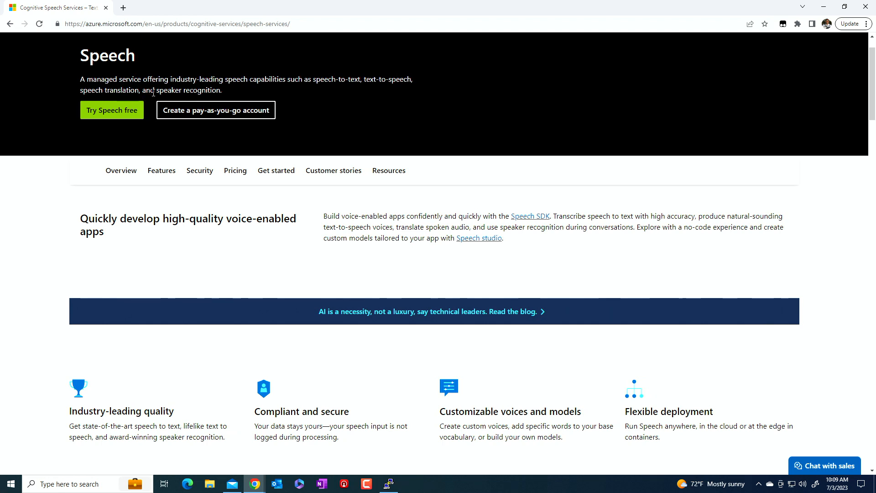
pyautogui.moveTo(383, 223)
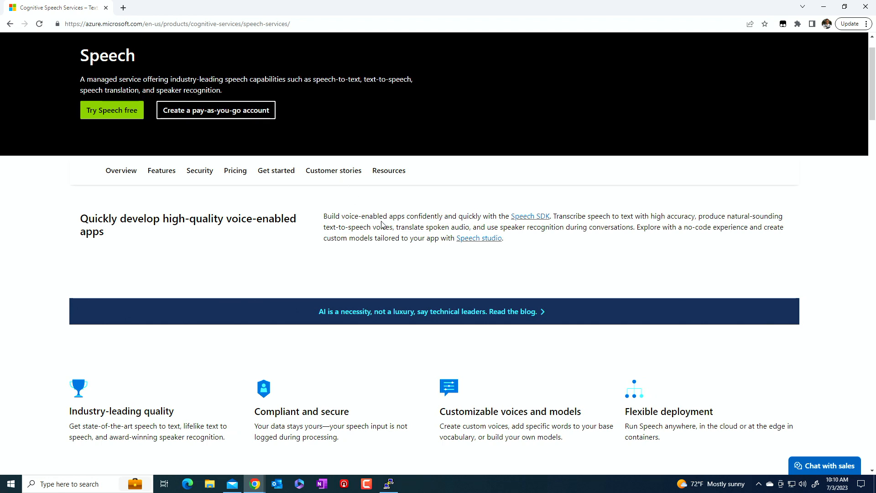
pyautogui.moveTo(250, 113)
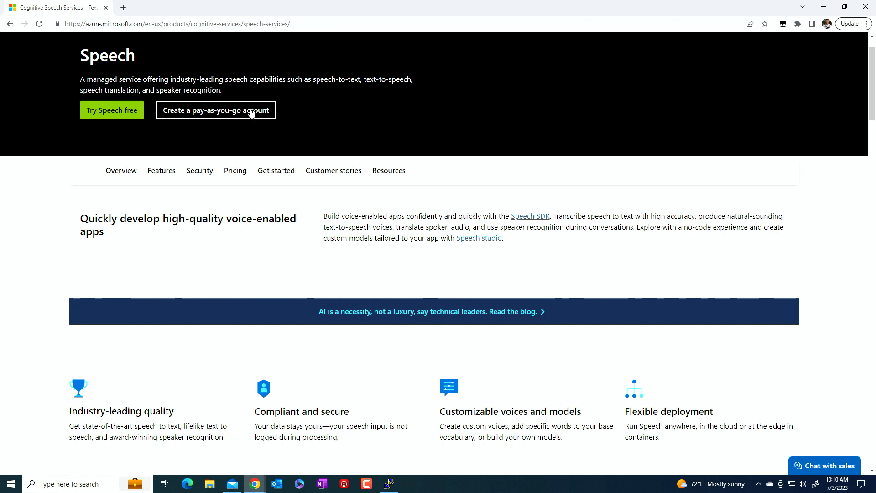
pyautogui.moveTo(315, 79)
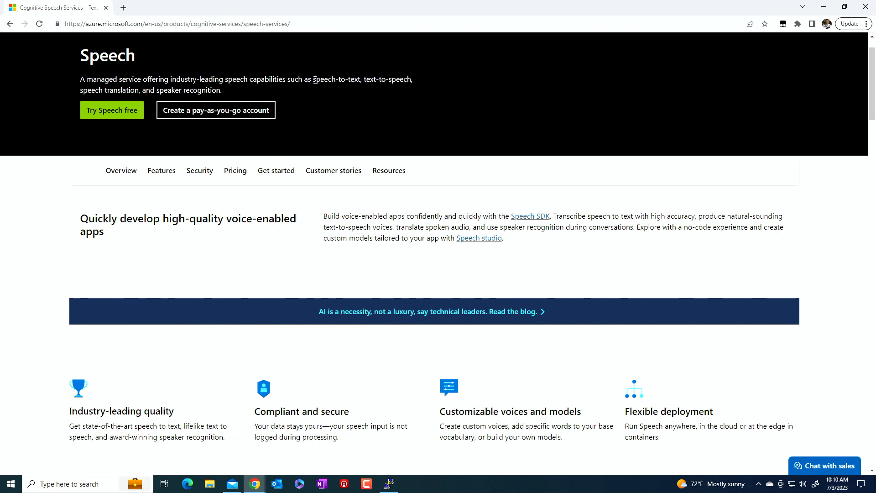
# SSH into the VideoTranscription VM with PuTTY and run apt update.
pyautogui.doubleClick(335, 79)
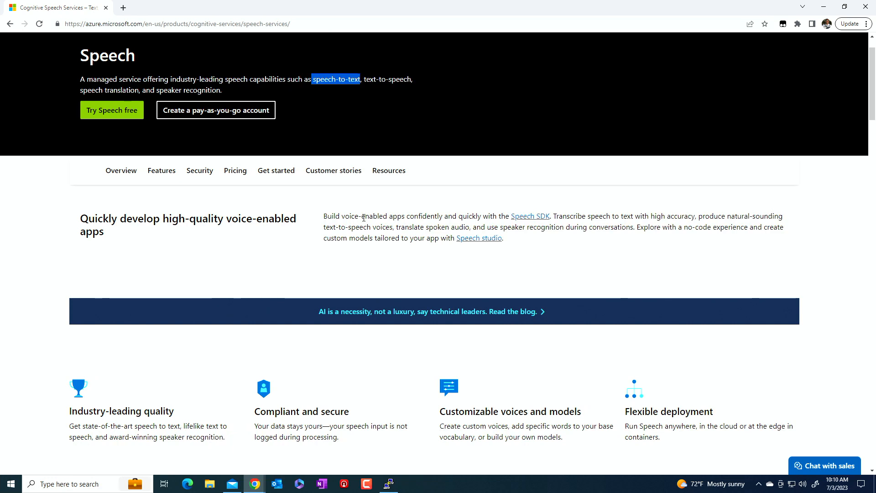
pyautogui.scroll(-3)
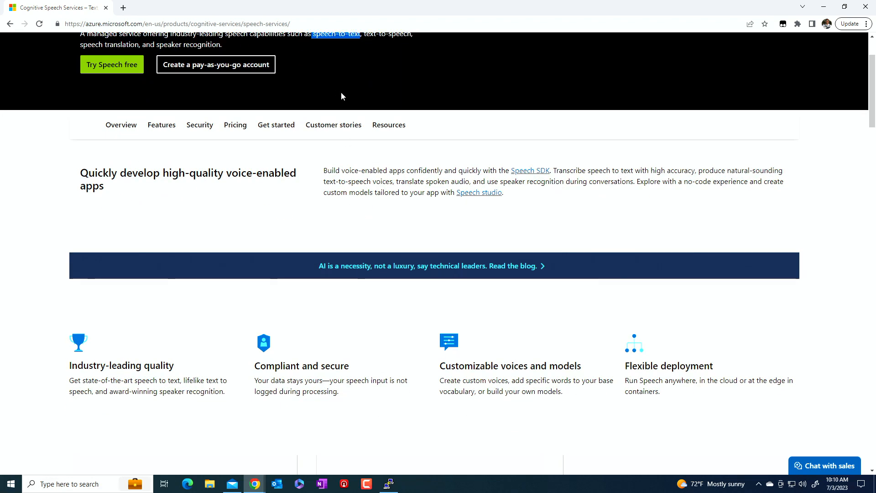
pyautogui.scroll(3)
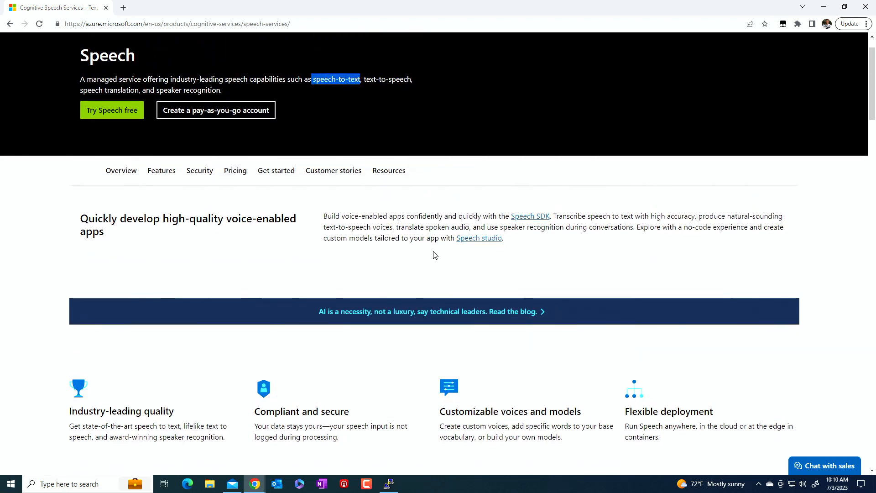
pyautogui.scroll(-3)
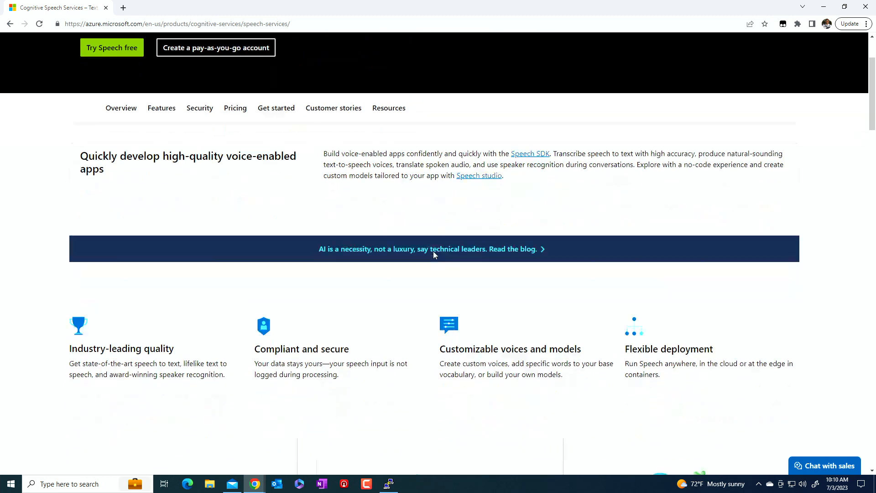
pyautogui.scroll(-3)
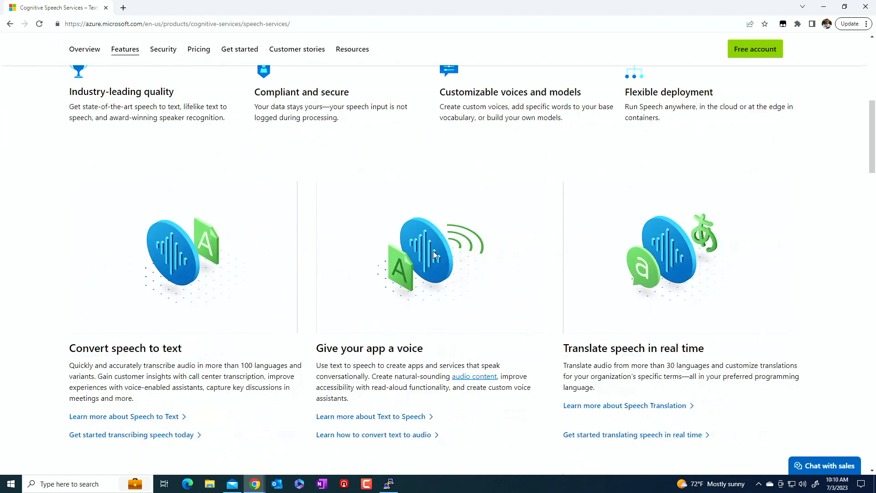
pyautogui.scroll(-3)
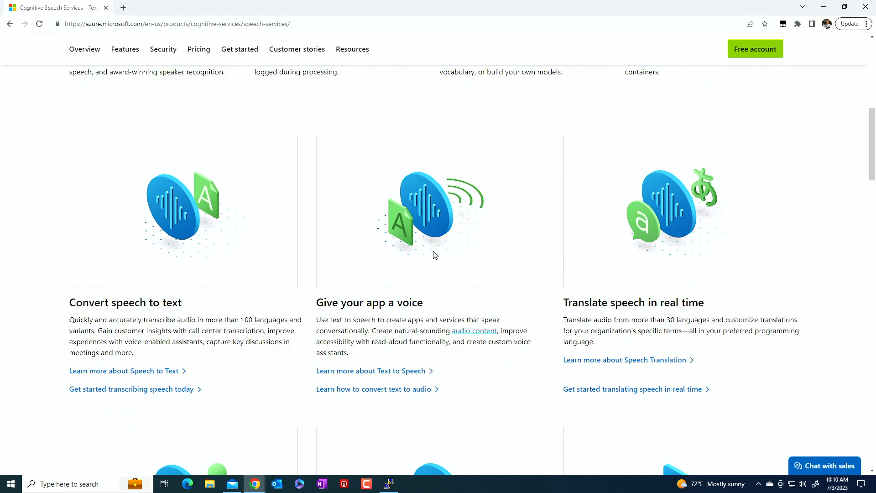
pyautogui.scroll(-3)
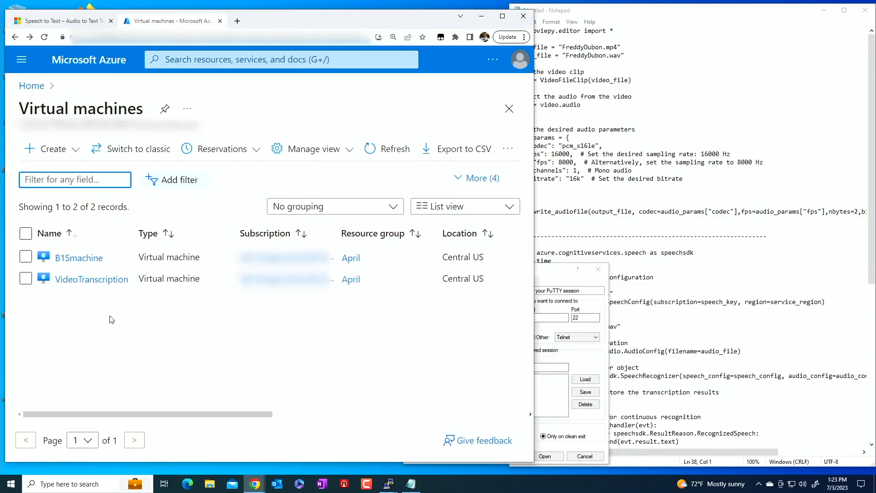
pyautogui.moveTo(82, 276)
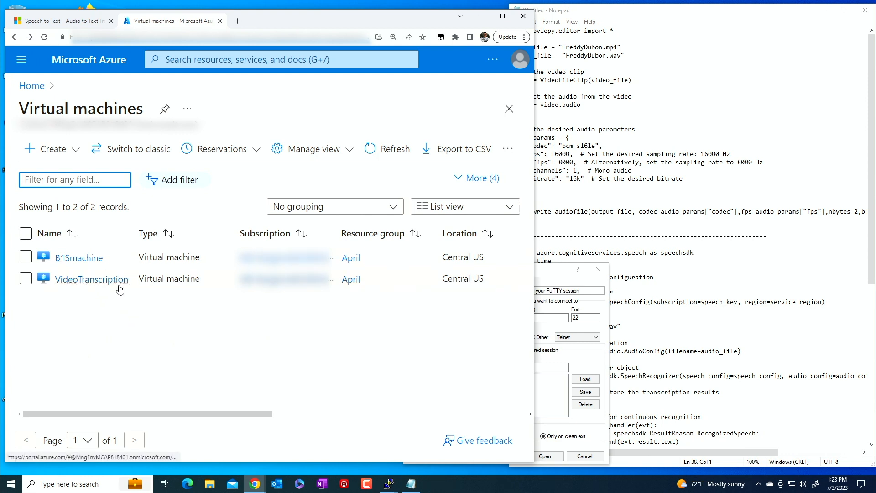
pyautogui.moveTo(139, 281)
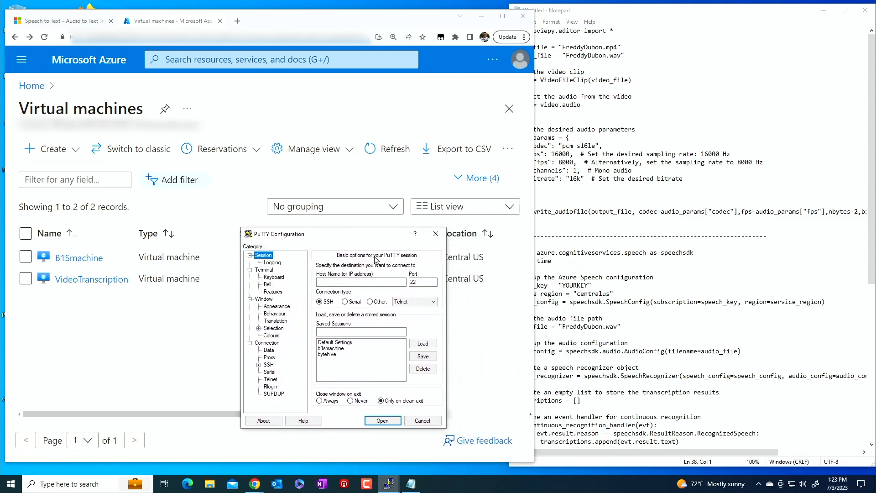
pyautogui.rightClick(360, 282)
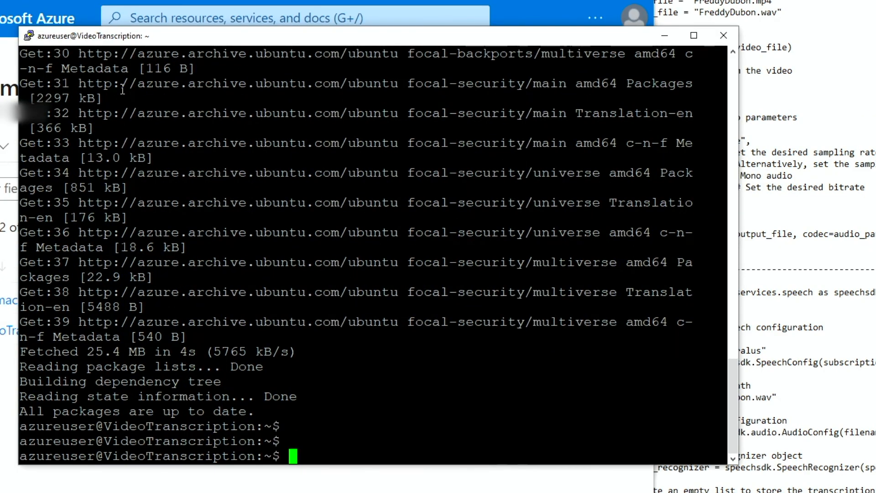
# List the home folder with ls, then open toaudio.py in vi.
pyautogui.write('ls')
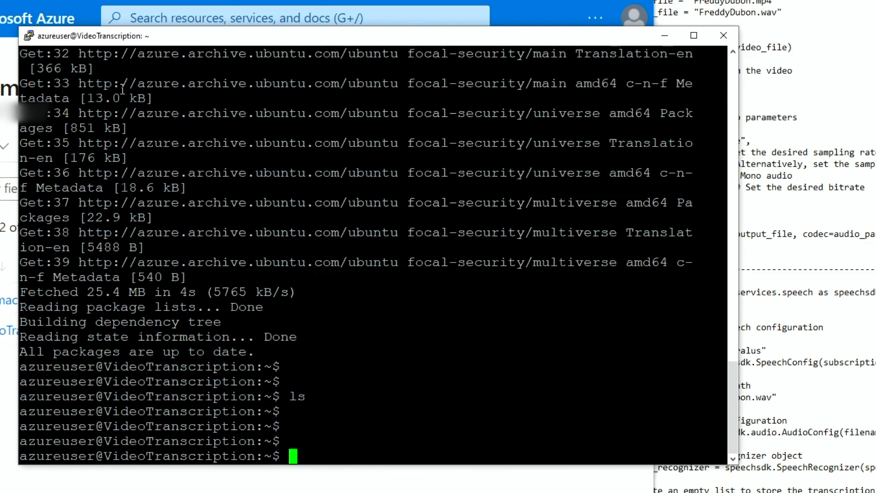
pyautogui.write('vi')
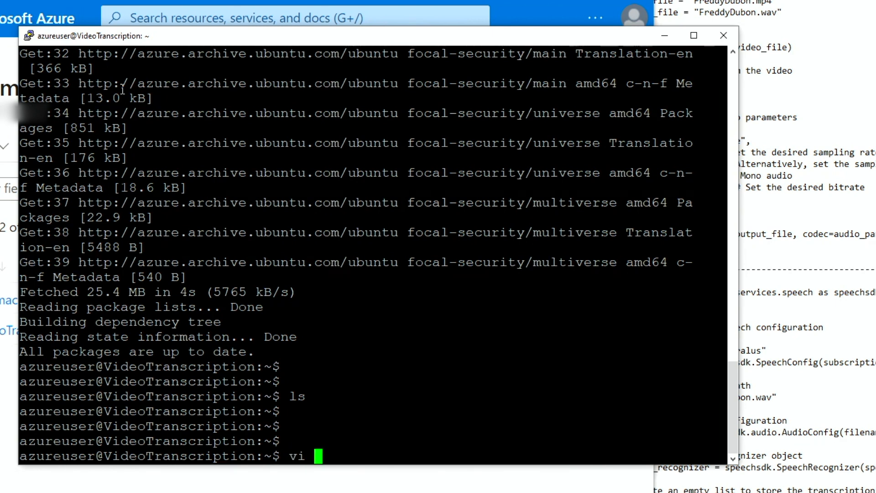
pyautogui.write('toau')
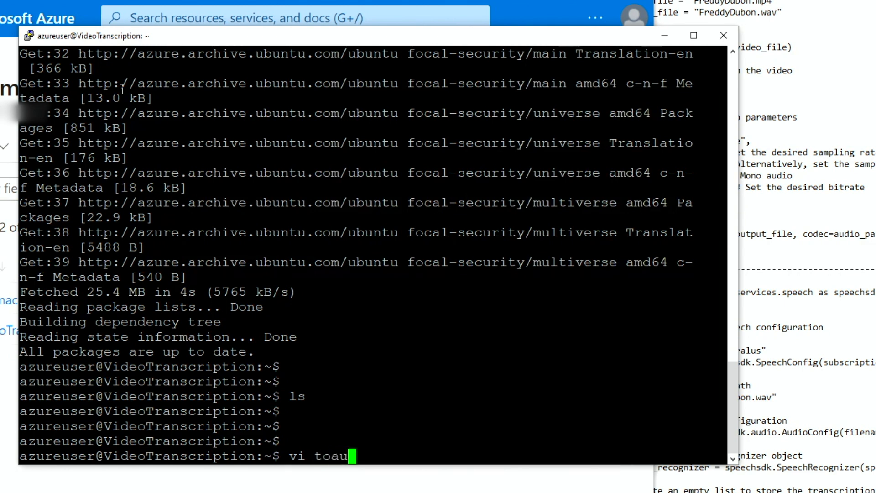
pyautogui.write('dio.')
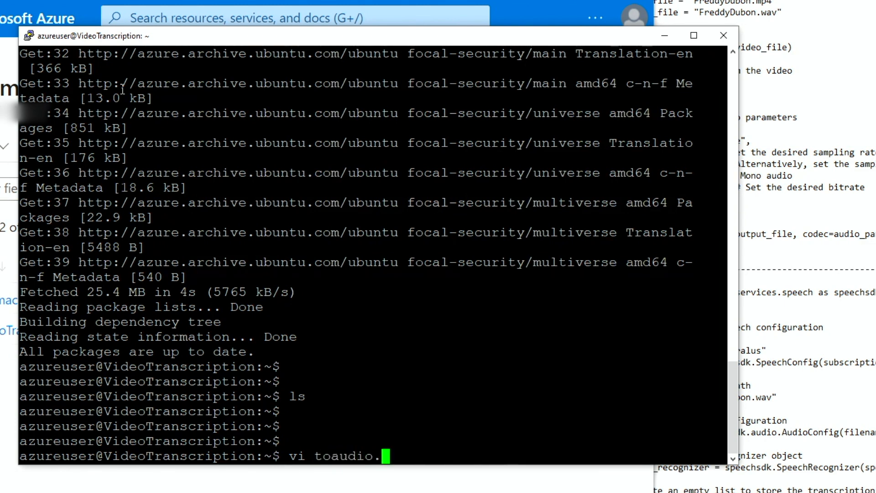
pyautogui.write('py')
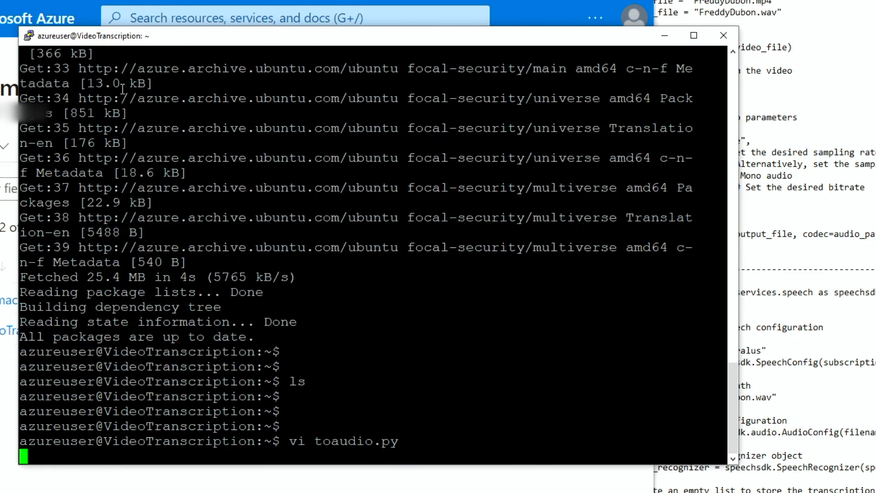
# Paste the moviepy script converting FreddyDubon.mp4 to mono 16000 Hz FreddyDubon.wav, then quit vi.
pyautogui.press('i')
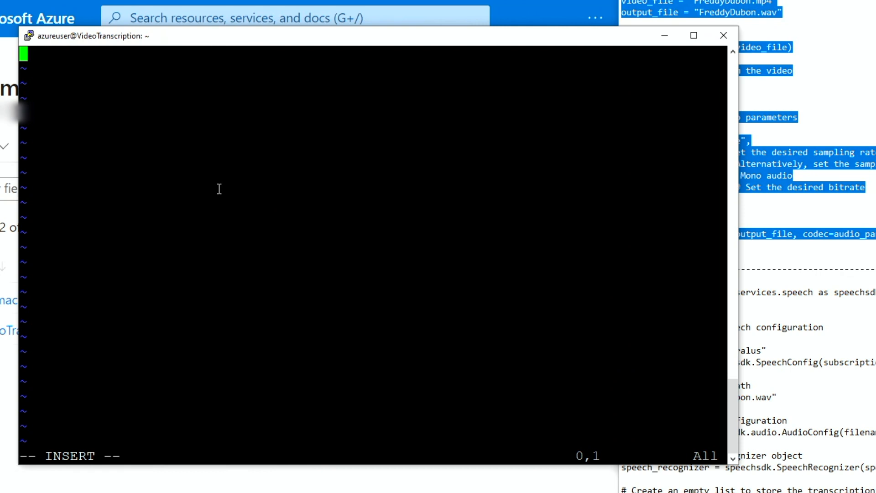
pyautogui.press('ctrl+v')
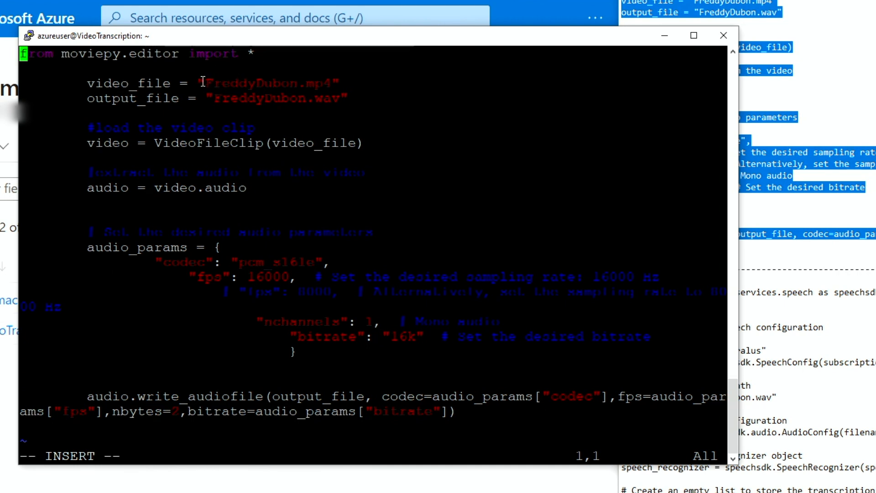
pyautogui.doubleClick(267, 83)
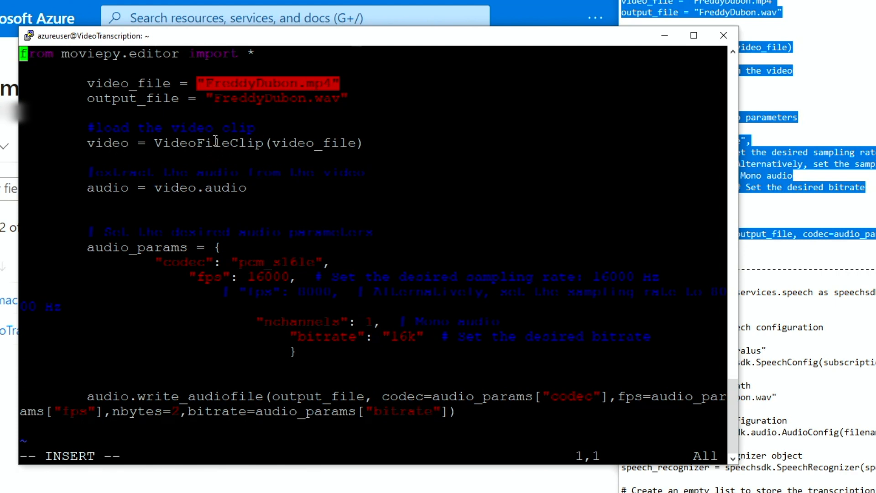
pyautogui.moveTo(256, 150)
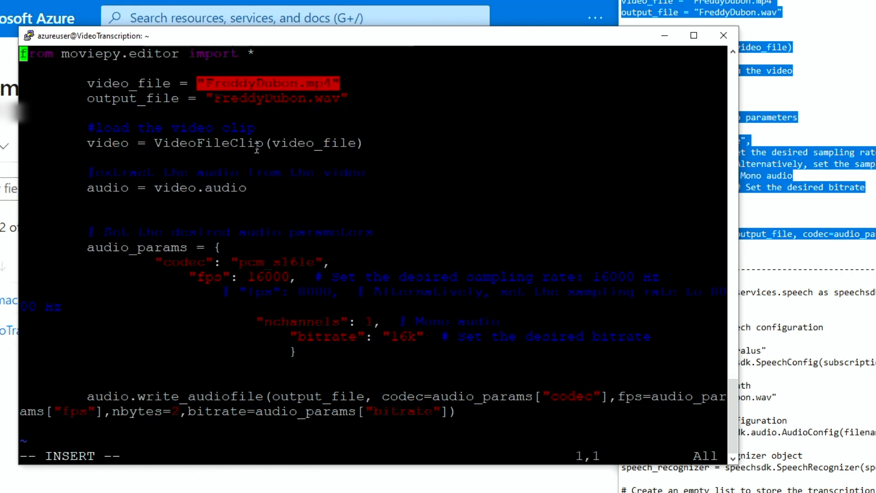
pyautogui.moveTo(163, 78)
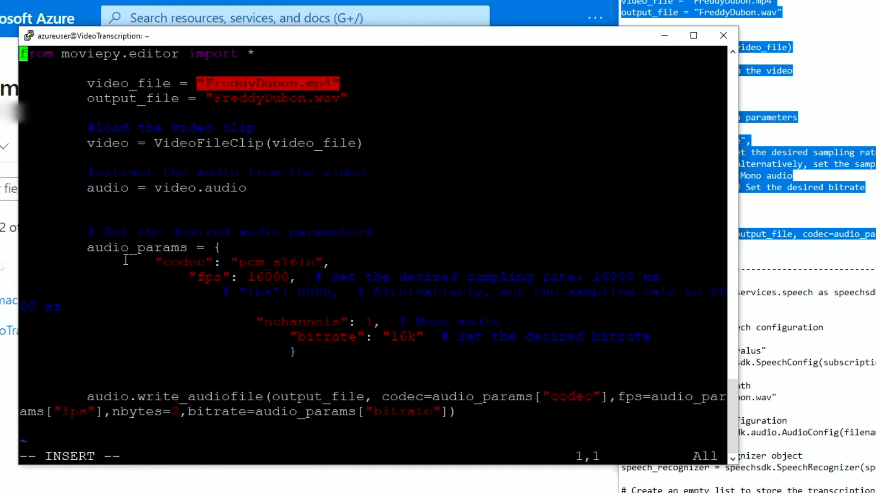
pyautogui.moveTo(176, 266)
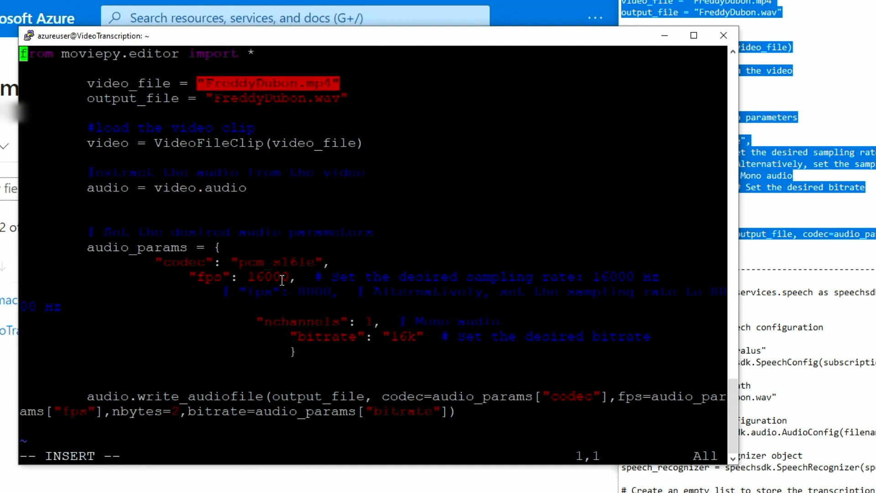
pyautogui.moveTo(619, 284)
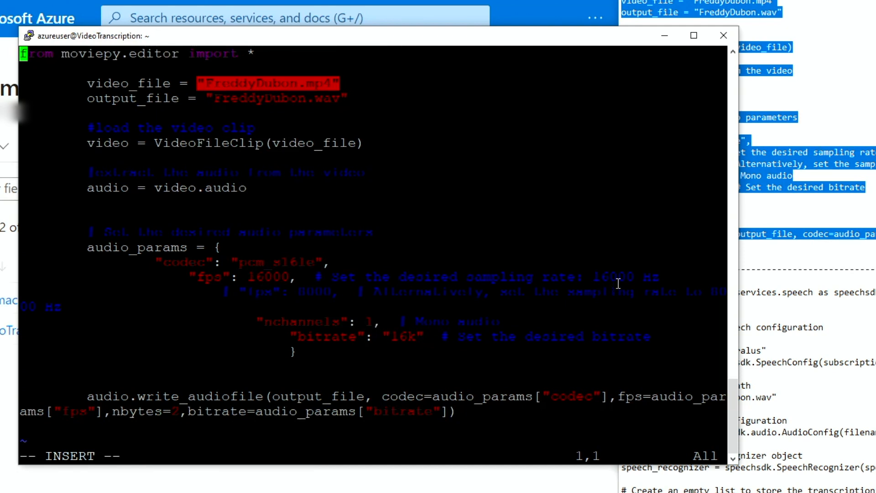
pyautogui.moveTo(313, 330)
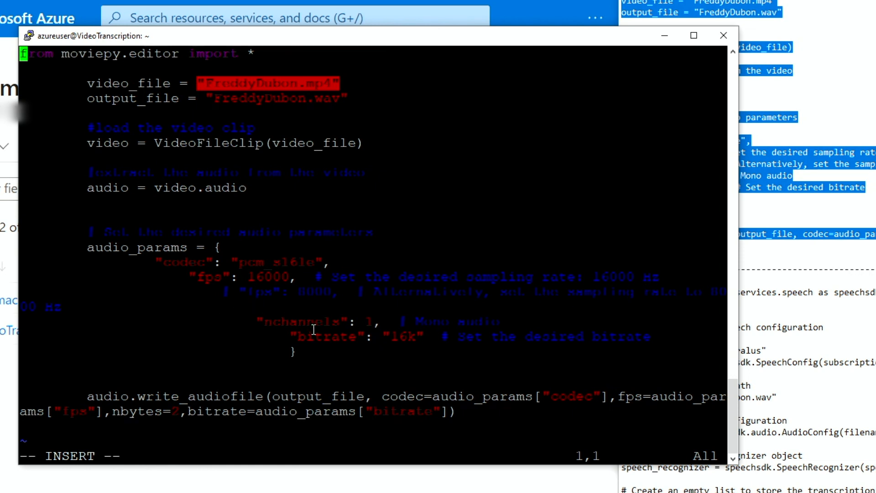
pyautogui.moveTo(427, 351)
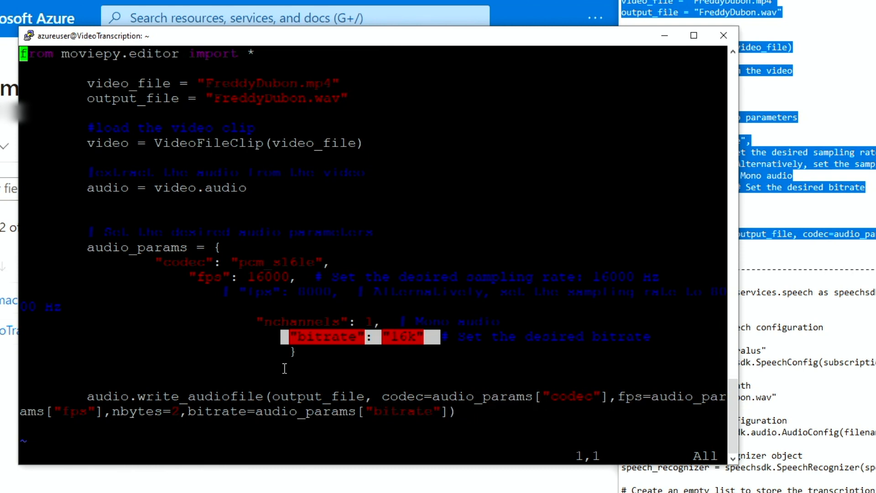
pyautogui.write(':q')
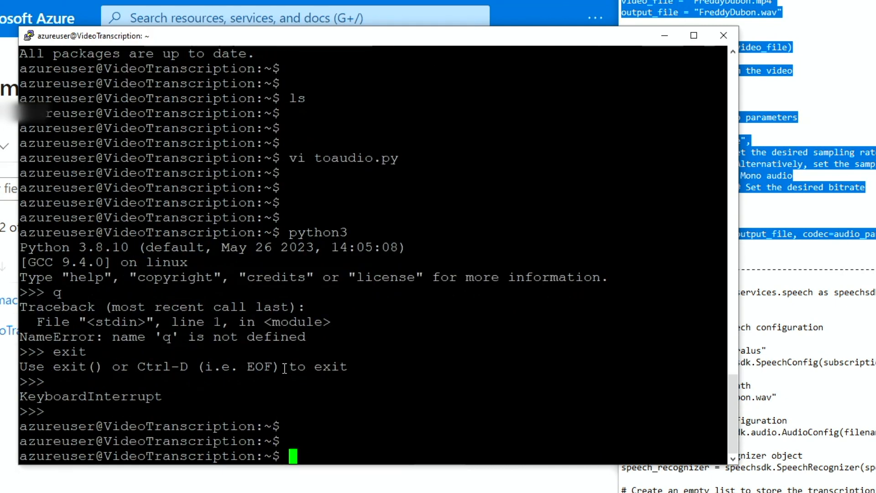
pyautogui.write('phy')
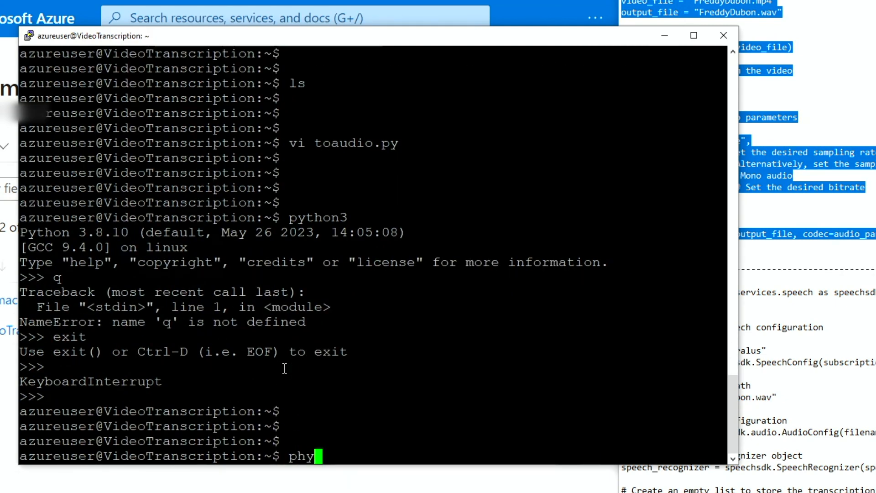
pyautogui.write('python3')
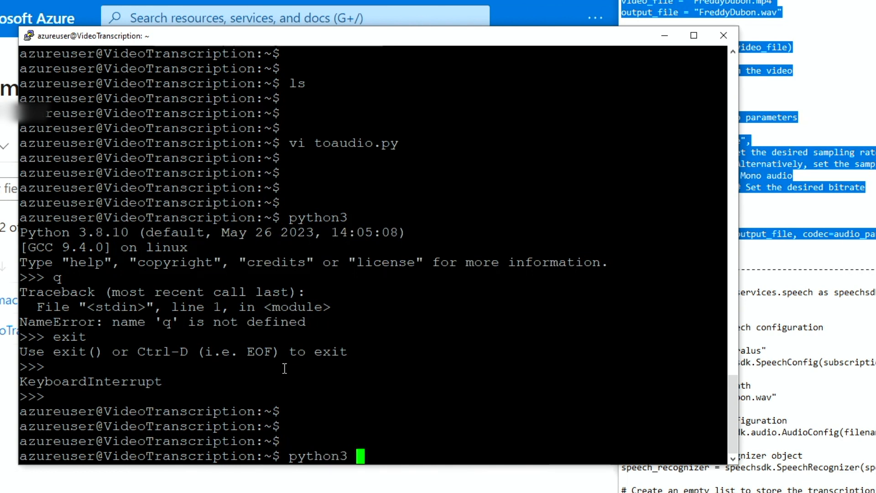
pyautogui.write('toaudiot')
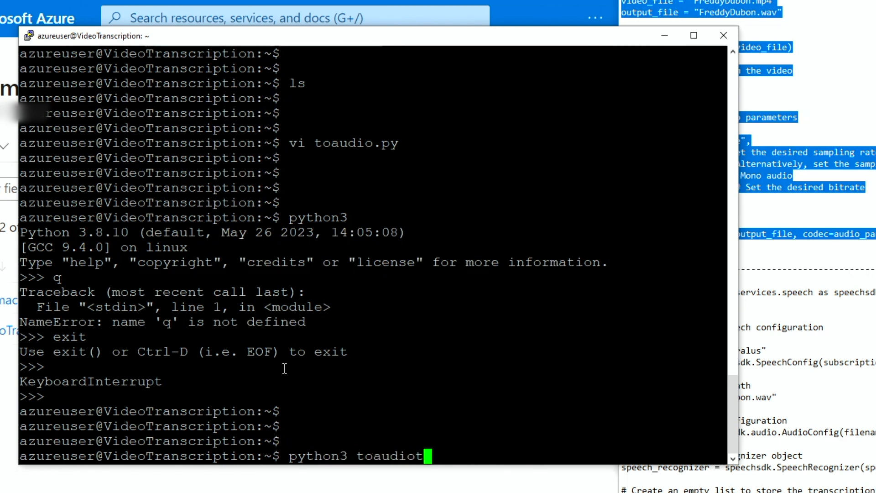
pyautogui.write('.py')
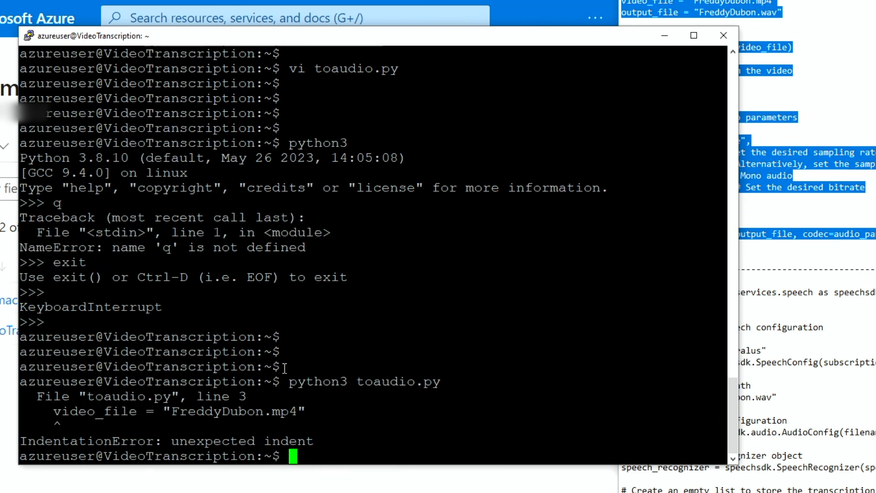
pyautogui.write('mv /tmp/FreddyDubon.mp4')
pyautogui.write('ls')
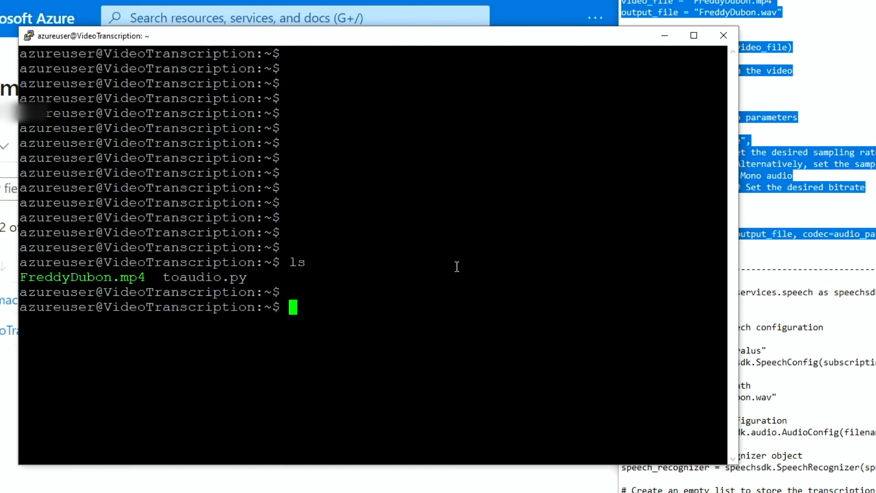
pyautogui.write('python')
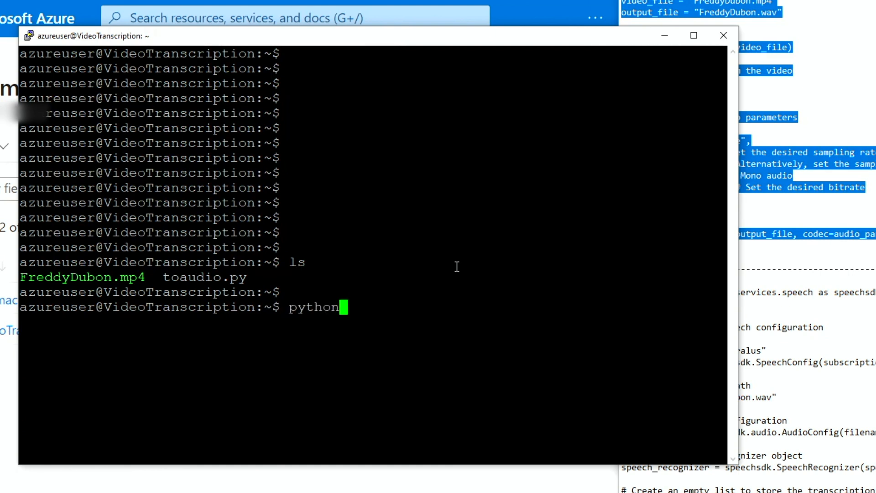
pyautogui.write('3 toaudio.py')
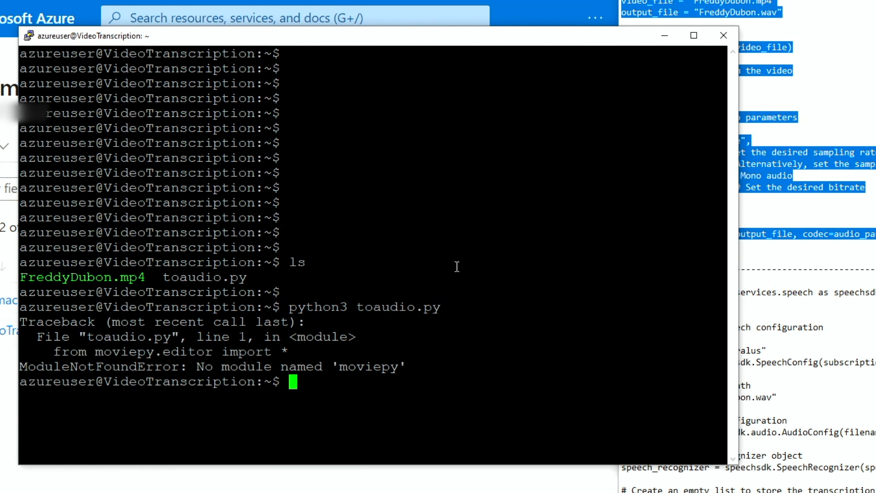
# Install python3-pip with sudo apt-get and moviepy with sudo pip.
pyautogui.write('apt')
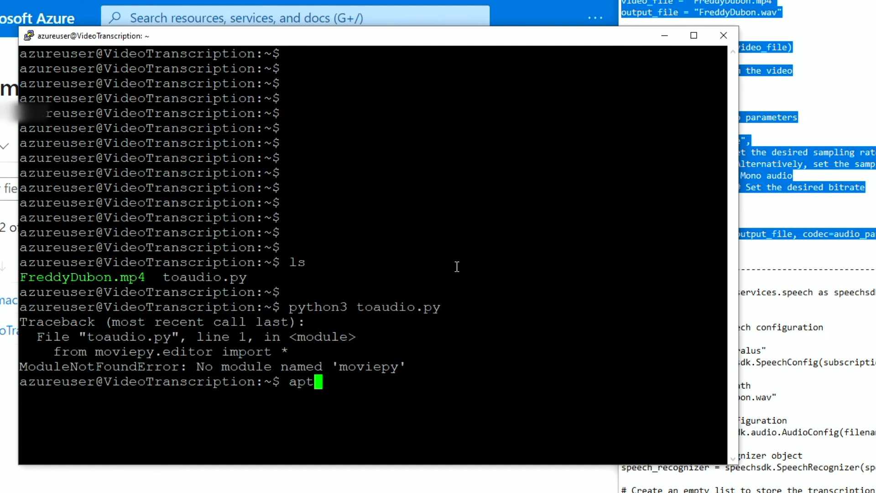
pyautogui.write('-ge')
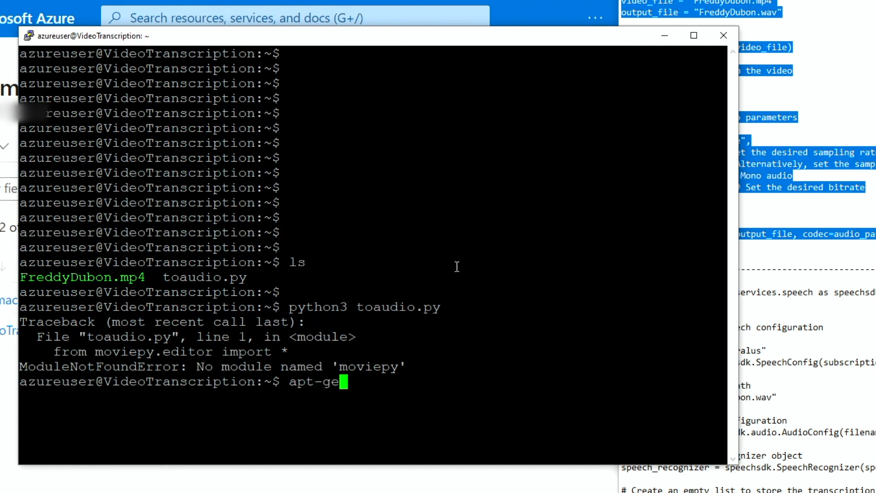
pyautogui.write('sudo apt')
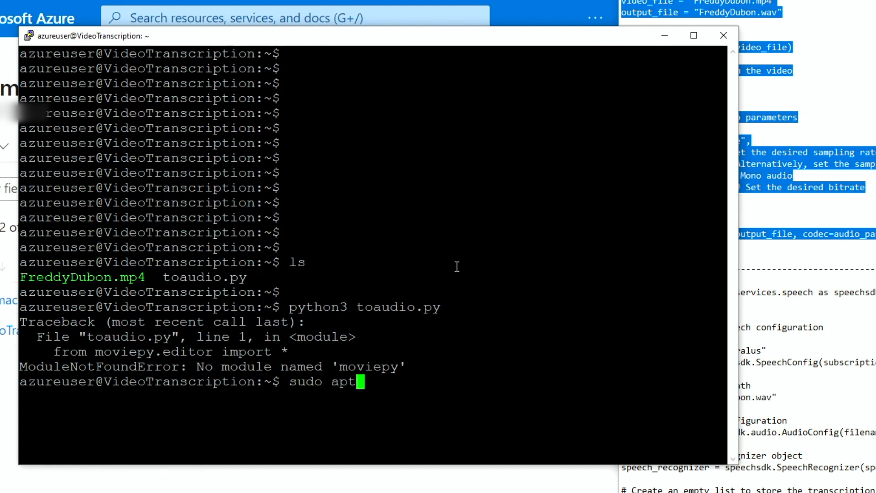
pyautogui.write('-get install')
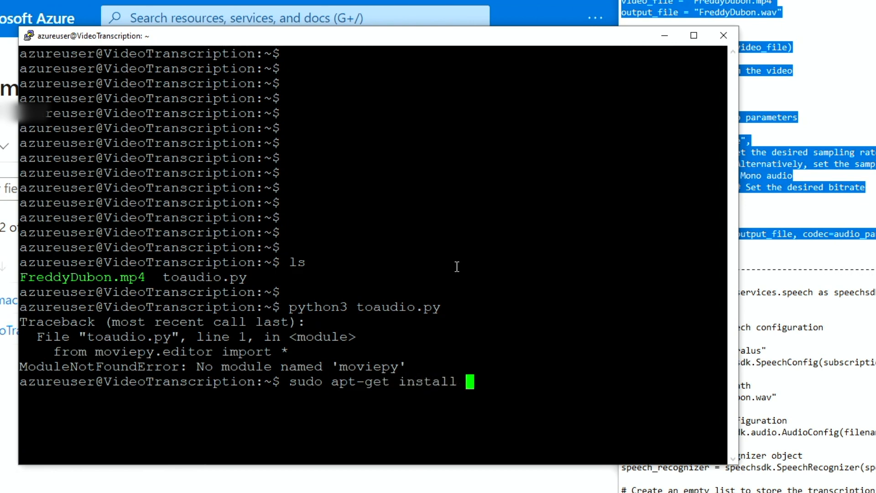
pyautogui.write('pythong')
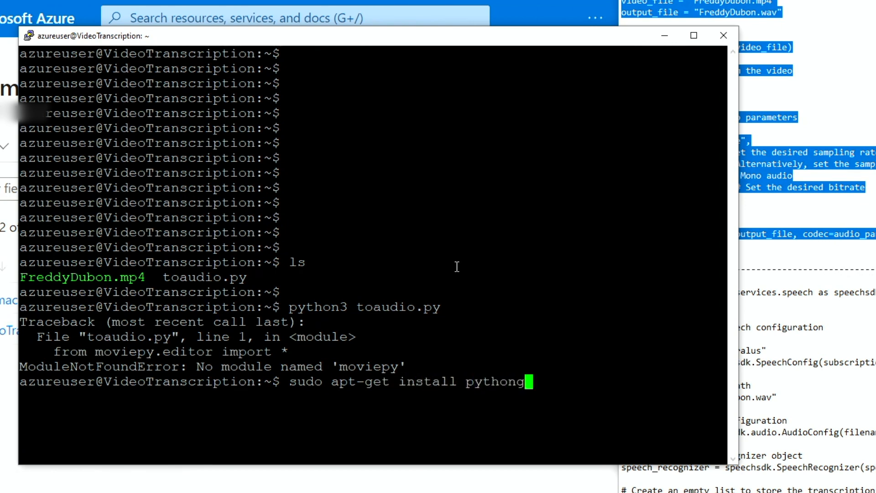
pyautogui.write('3-pip')
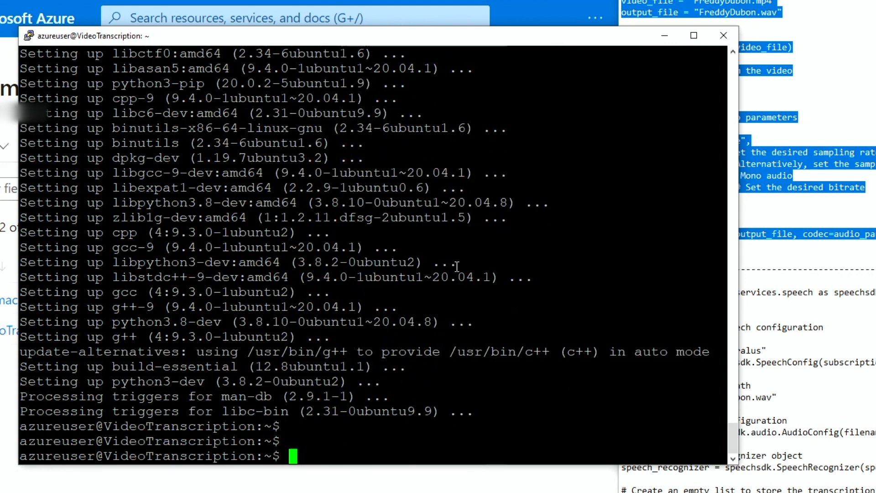
pyautogui.write('sudo pip install movie')
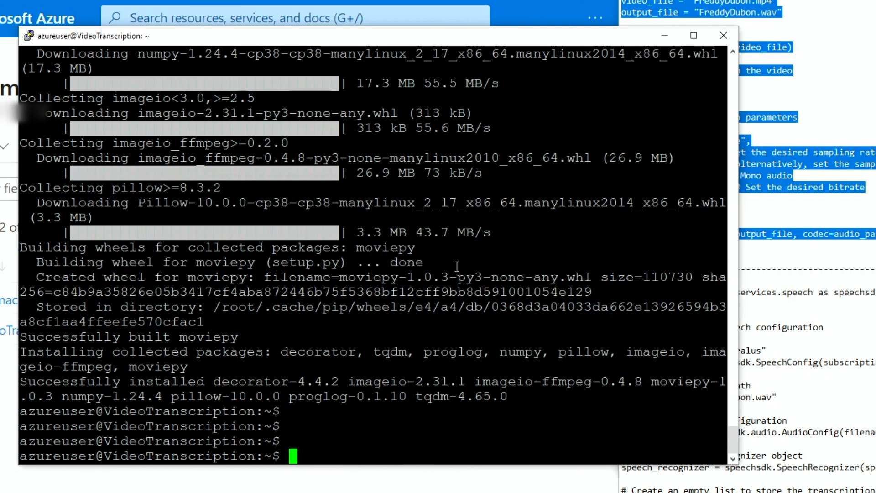
# Rerun python3 toaudio.py to produce FreddyDubon.wav and list the folder.
pyautogui.write('python')
pyautogui.write('ls')
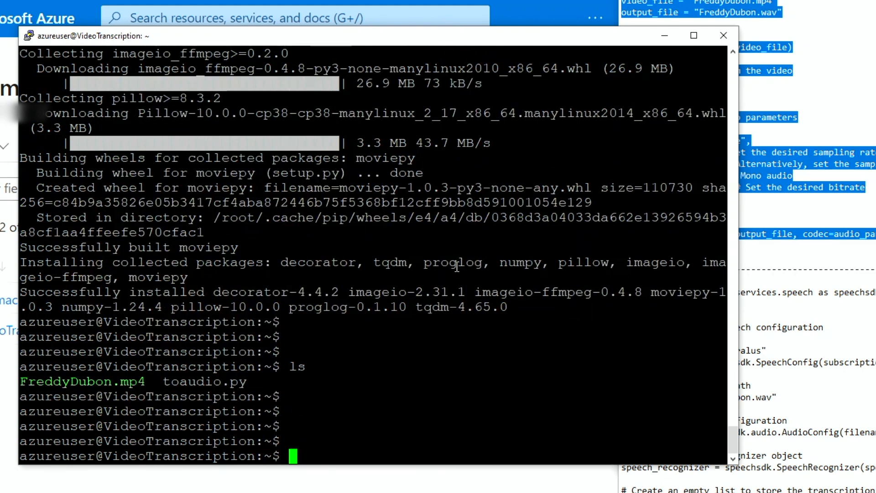
pyautogui.write('python')
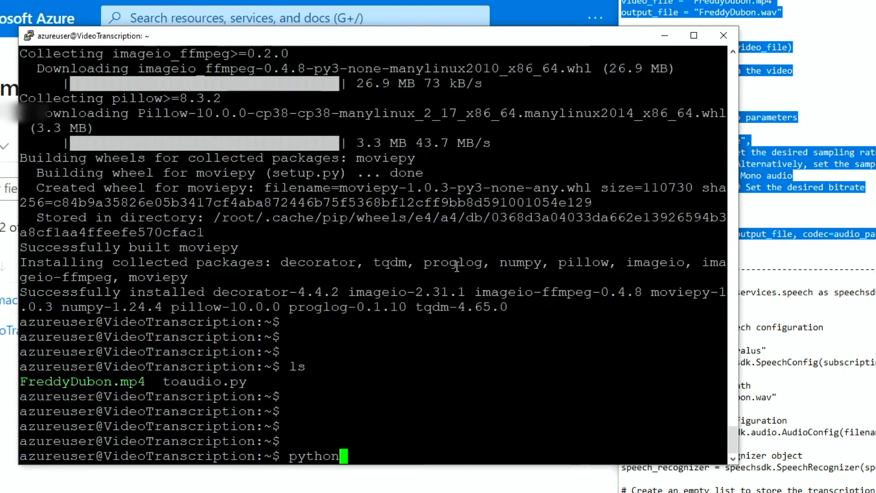
pyautogui.write('3 toaudio.py')
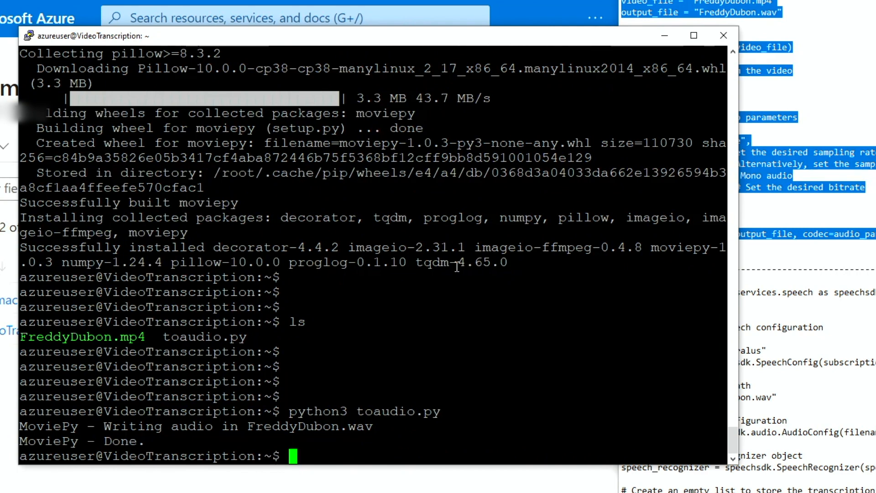
pyautogui.write('ls')
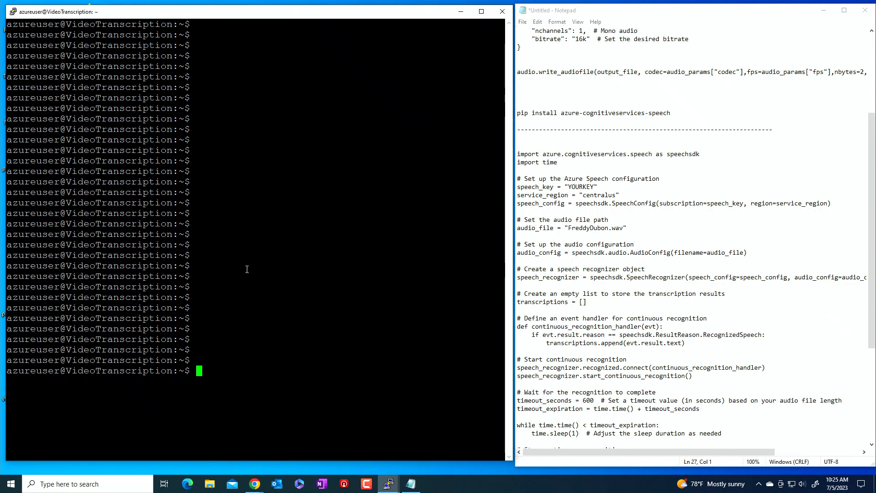
pyautogui.write('ls')
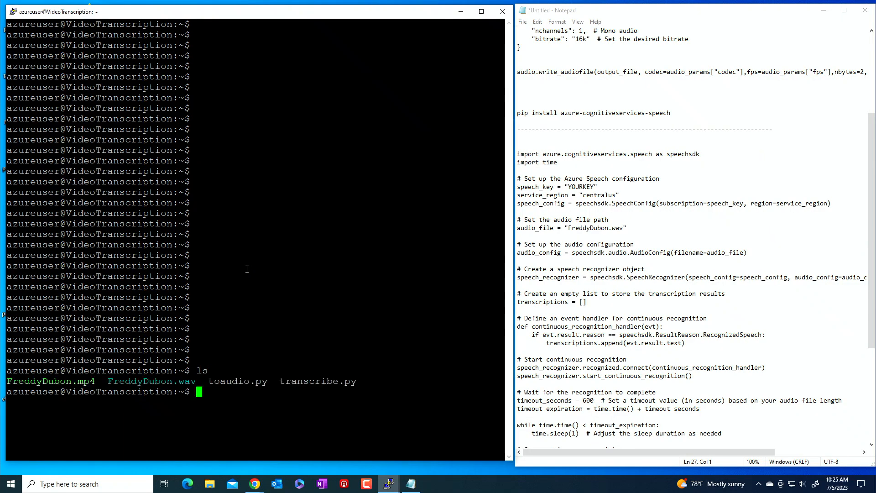
pyautogui.moveTo(107, 382)
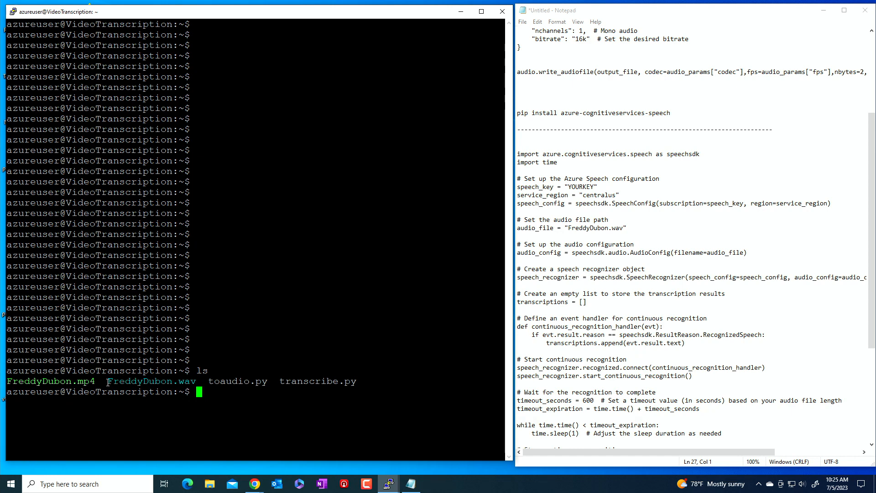
pyautogui.doubleClick(151, 382)
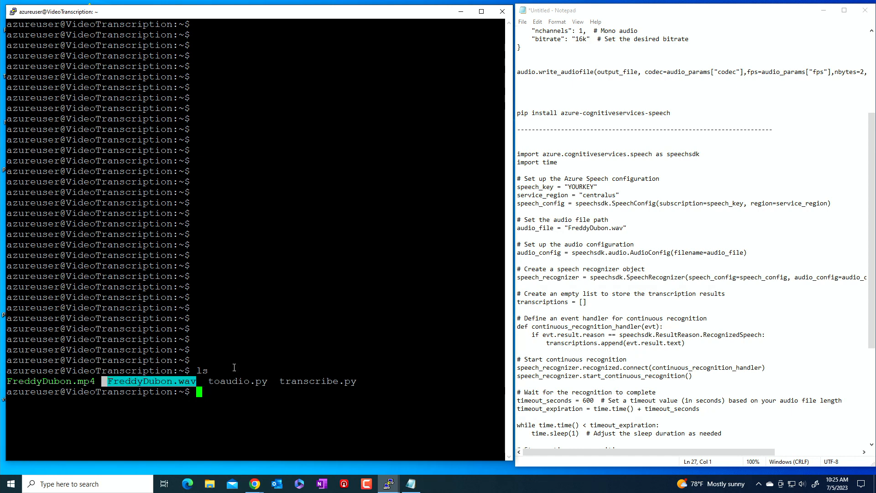
pyautogui.moveTo(284, 378)
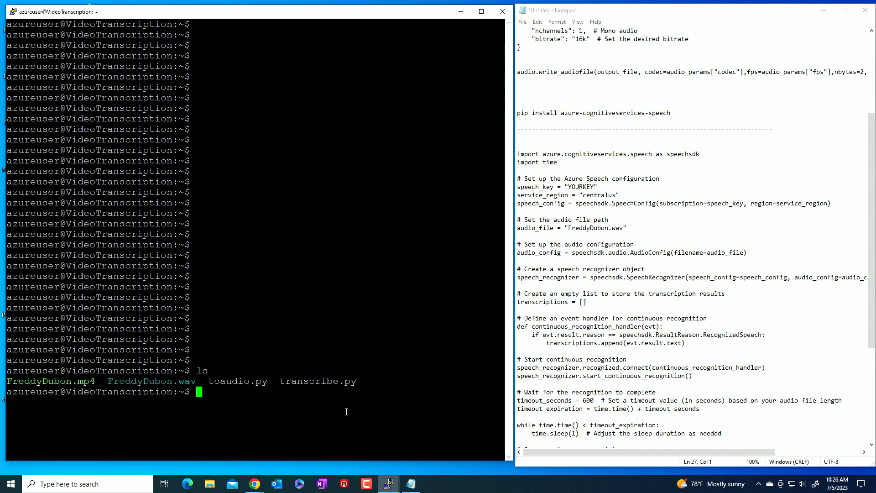
pyautogui.doubleClick(317, 381)
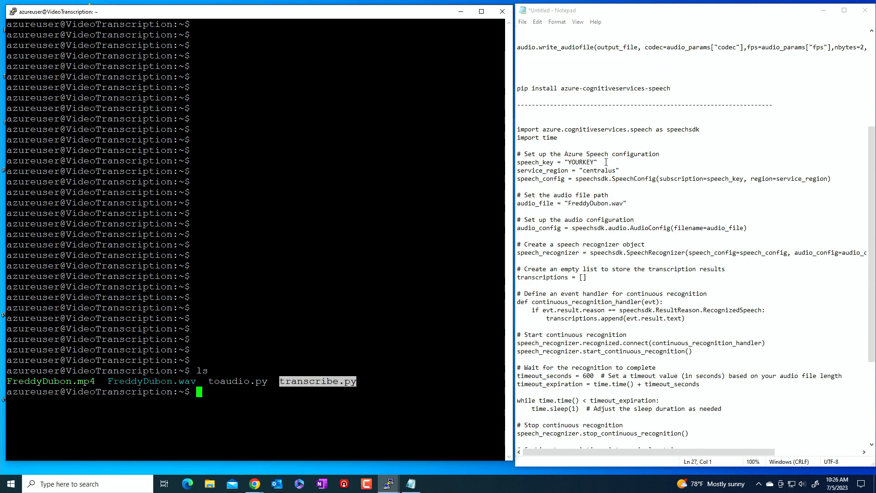
pyautogui.scroll(-3)
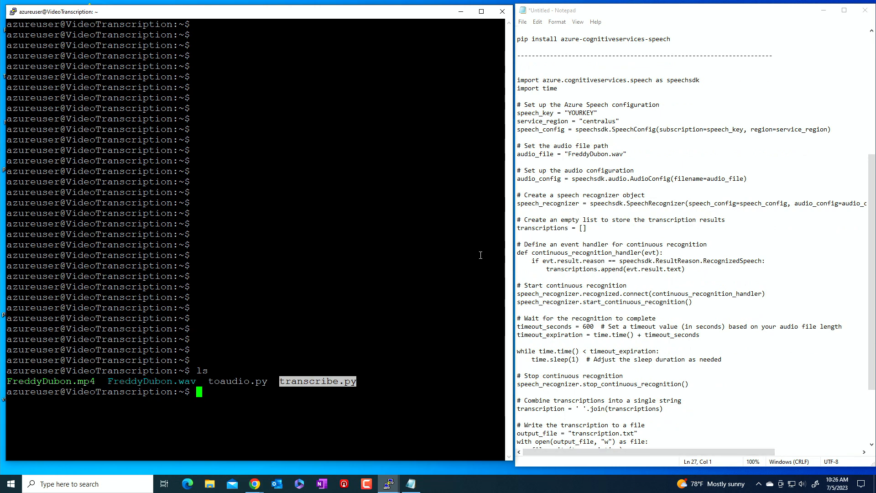
pyautogui.moveTo(602, 113)
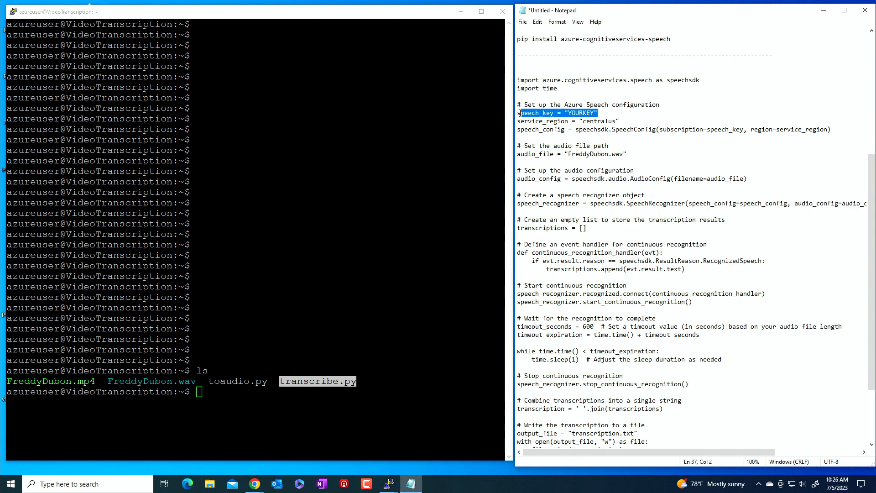
pyautogui.moveTo(501, 252)
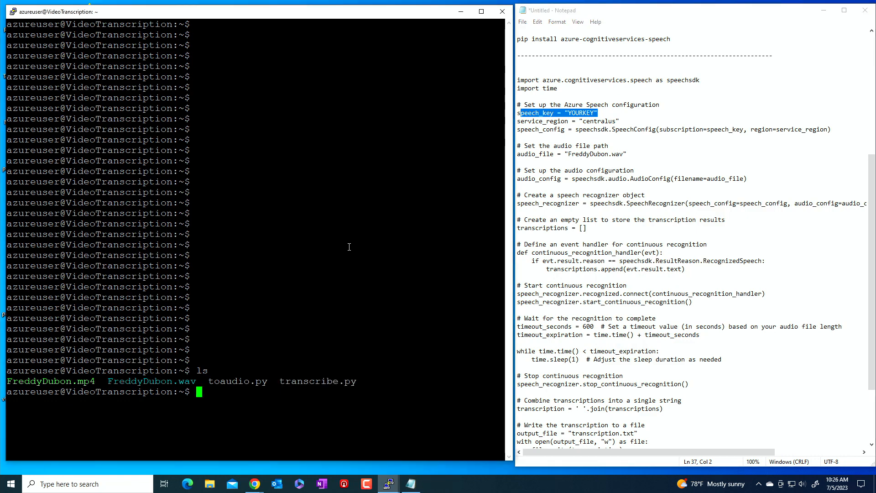
# Install azure-cognitiveservices-speech with pip and rerun python3 transcribe.py.
pyautogui.write('pytho')
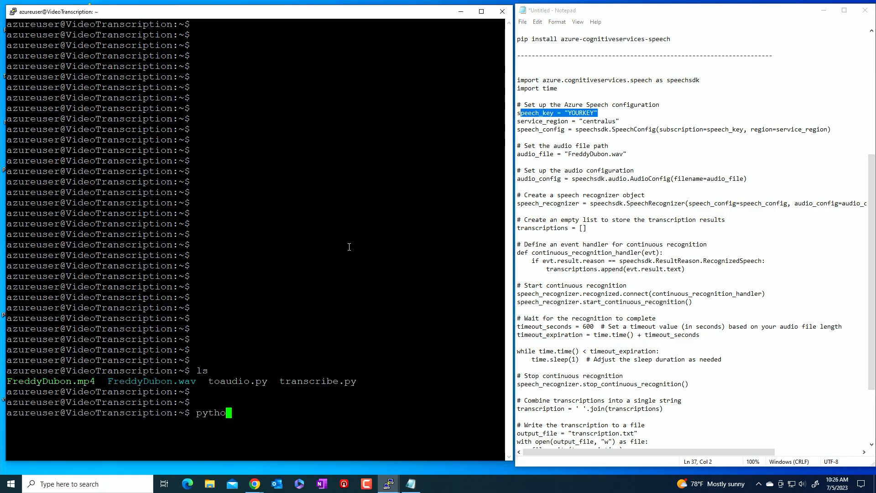
pyautogui.write('3 transcribe.py')
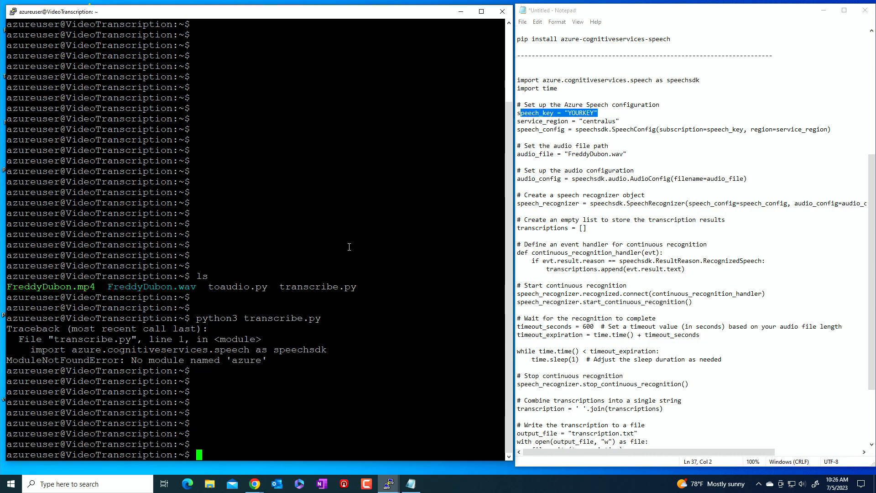
pyautogui.write('pip install')
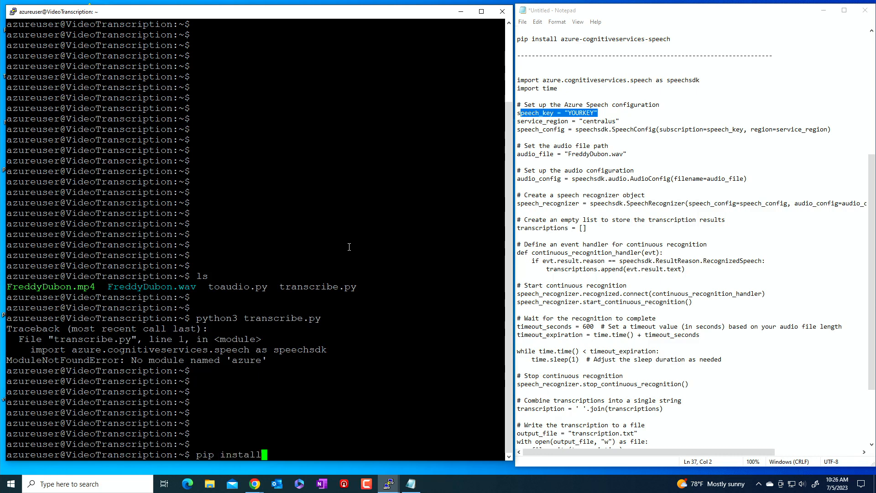
pyautogui.write('azure')
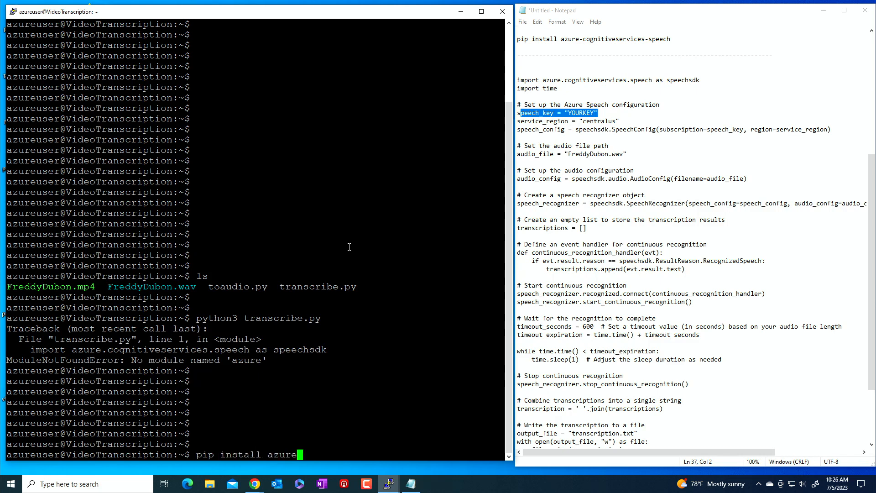
pyautogui.write('-cognitiv')
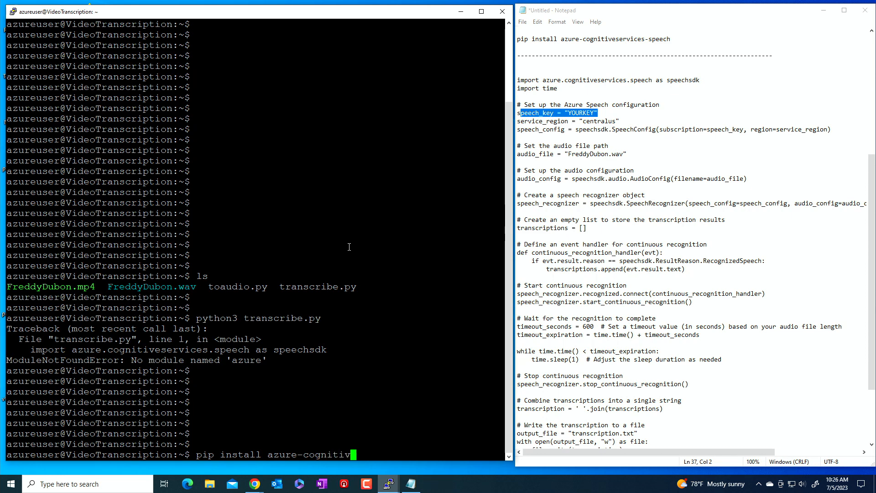
pyautogui.write('services')
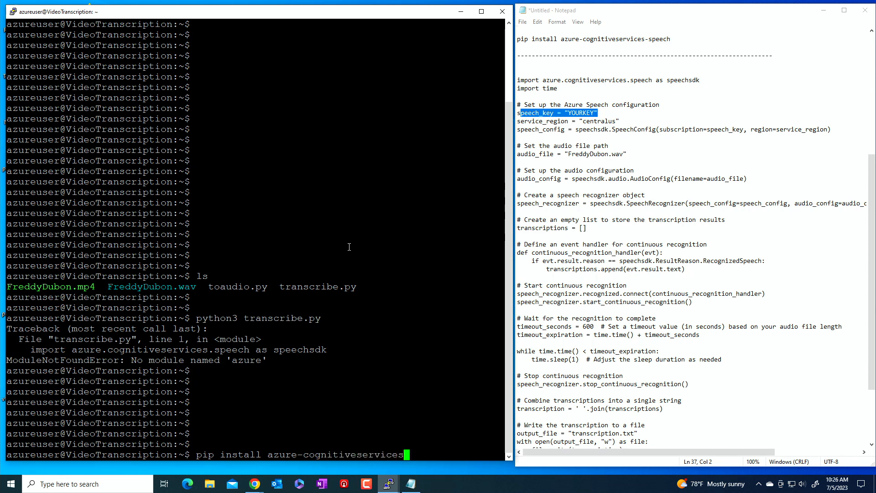
pyautogui.write('-speech')
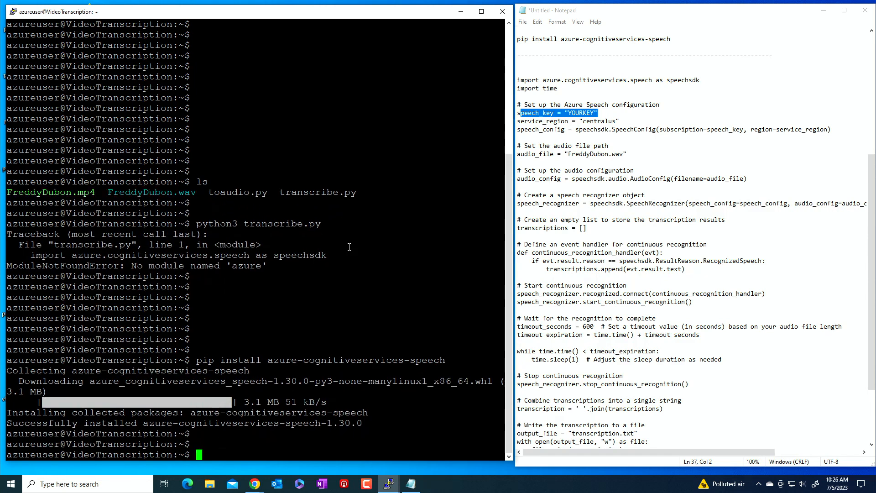
pyautogui.write('python3 transcribe.py')
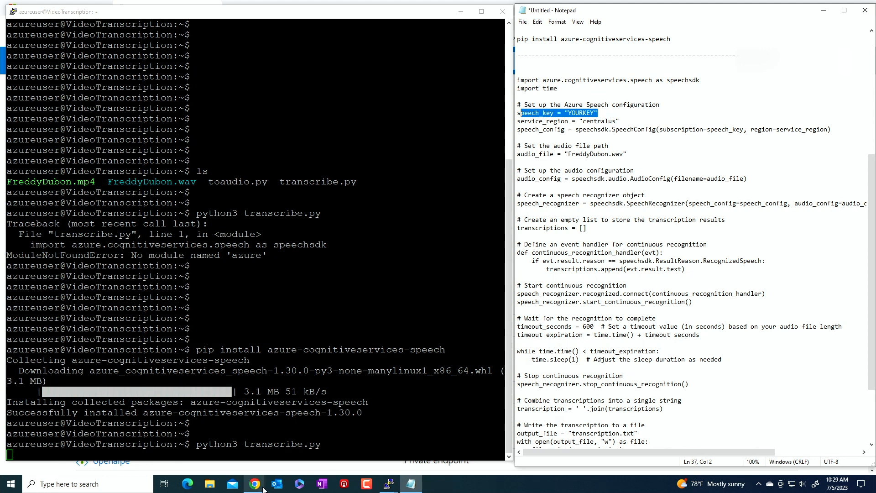
# Switch to the Azure portal in Chrome and open the Speech services list.
pyautogui.click(254, 483)
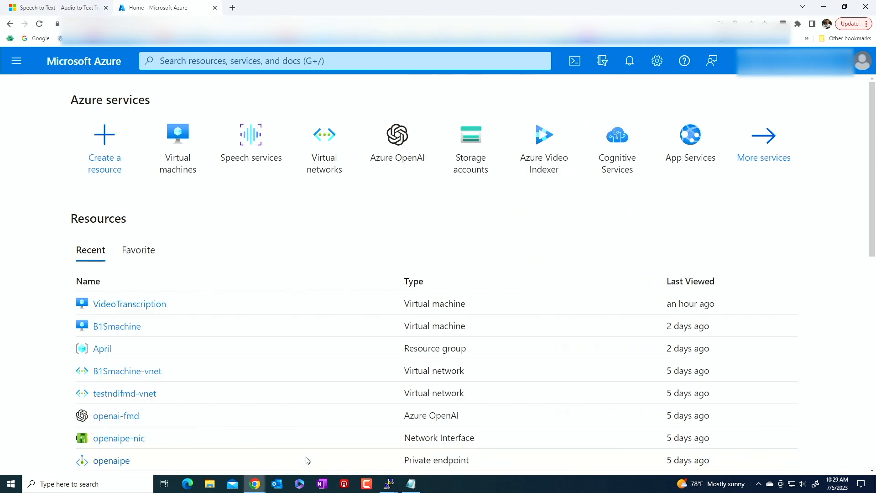
pyautogui.moveTo(261, 152)
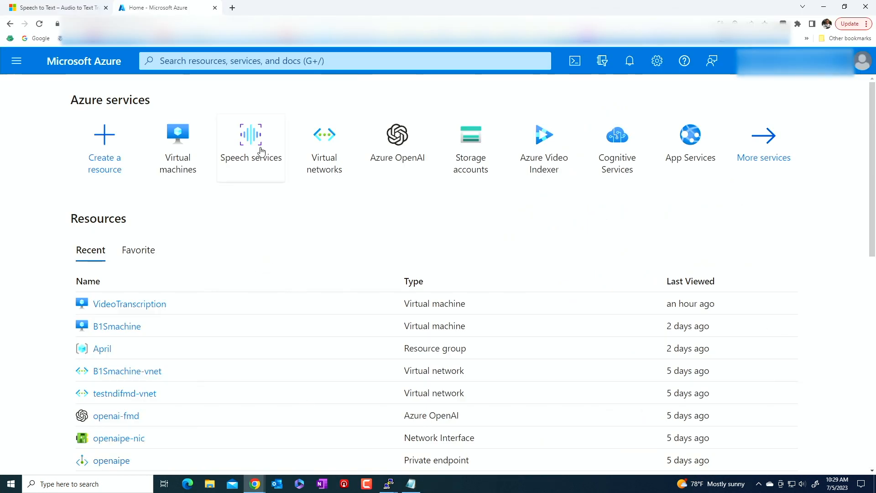
pyautogui.moveTo(252, 142)
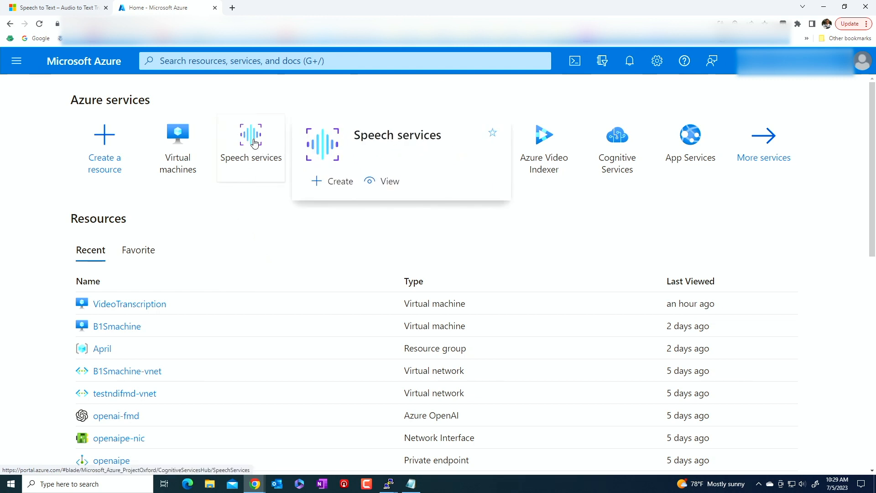
pyautogui.click(251, 141)
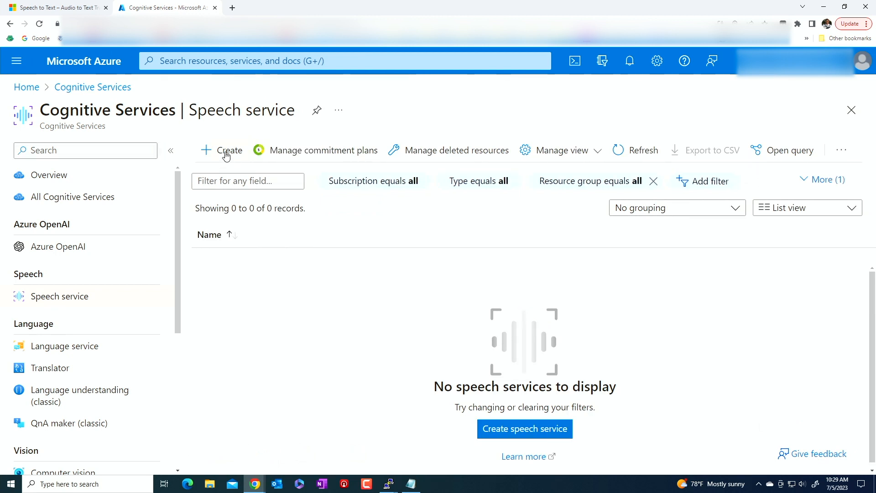
# Start a new Speech service in resource group April, region Central US, named freddyspeech.
pyautogui.click(228, 150)
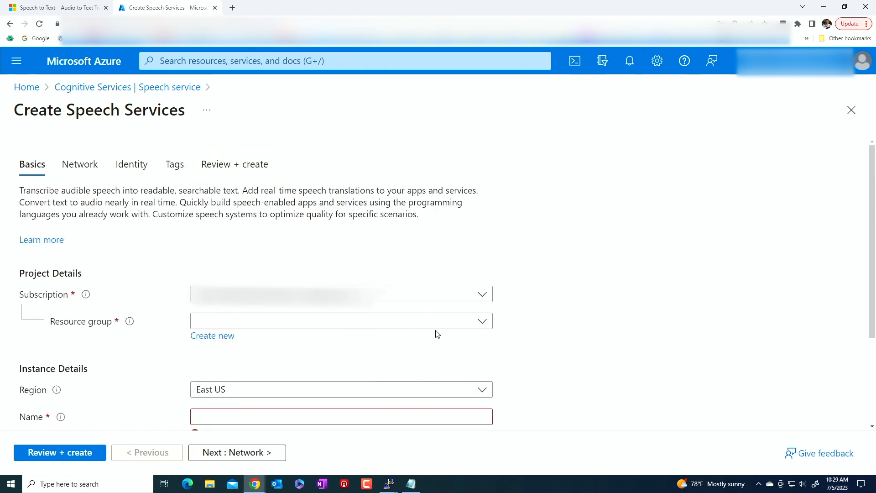
pyautogui.click(340, 294)
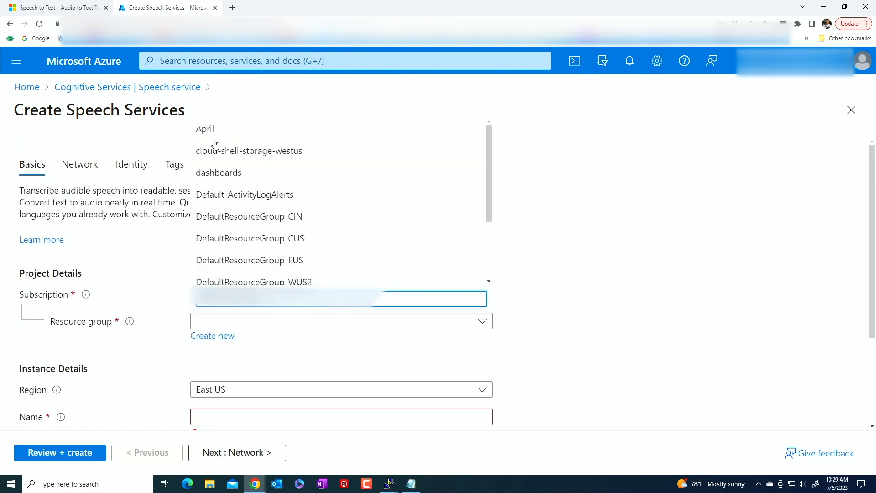
pyautogui.click(205, 129)
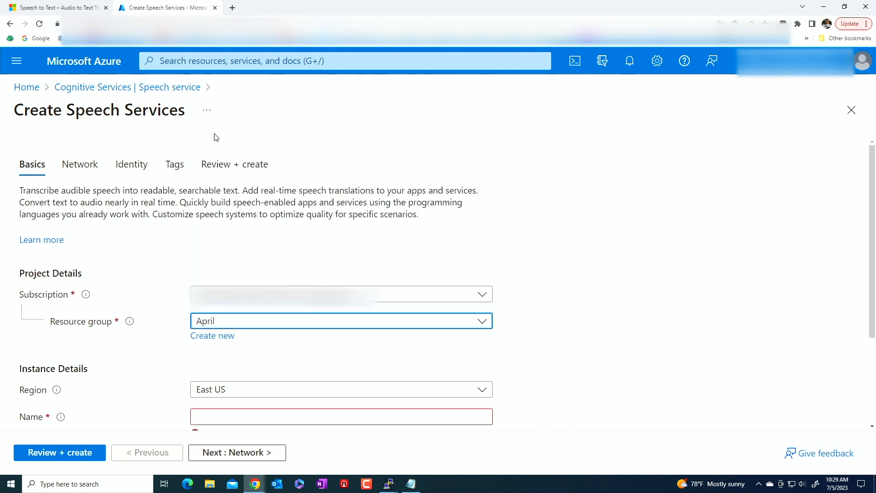
pyautogui.moveTo(653, 345)
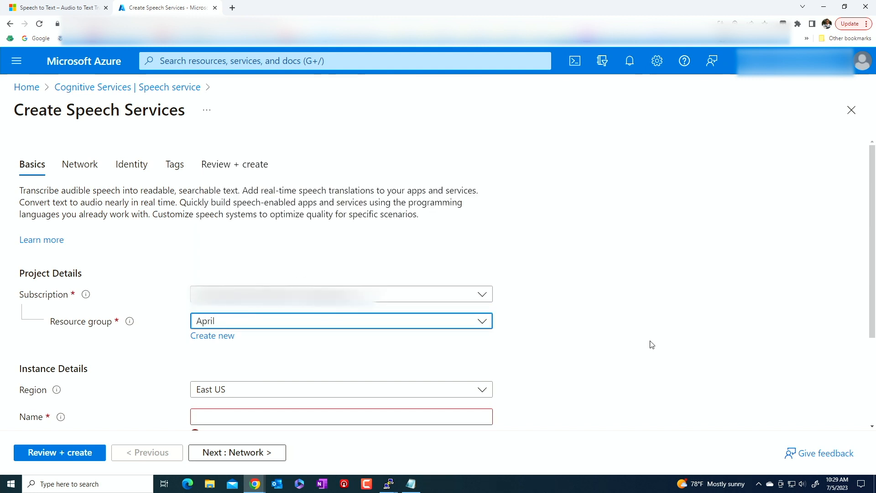
pyautogui.click(341, 389)
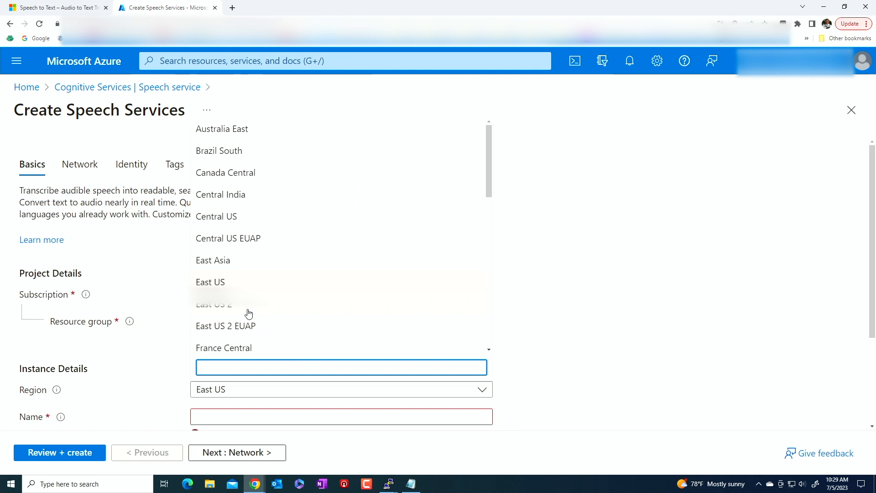
pyautogui.click(216, 217)
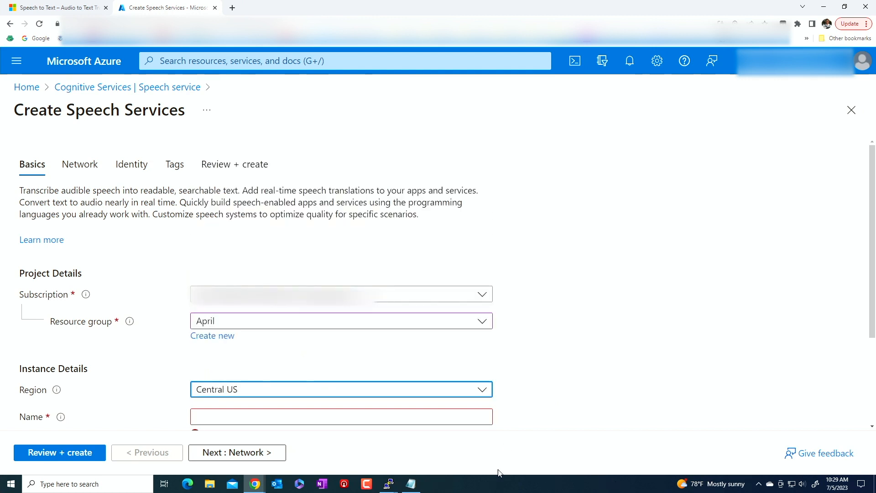
pyautogui.write('freddy')
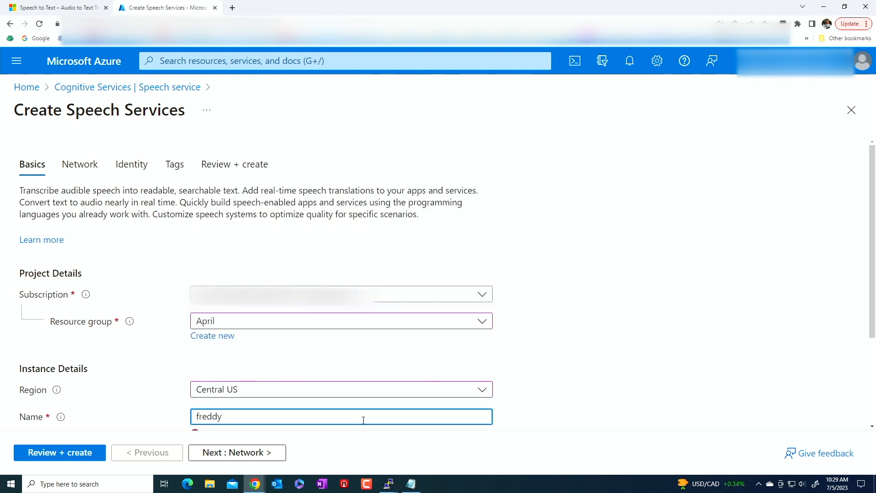
pyautogui.write('speech')
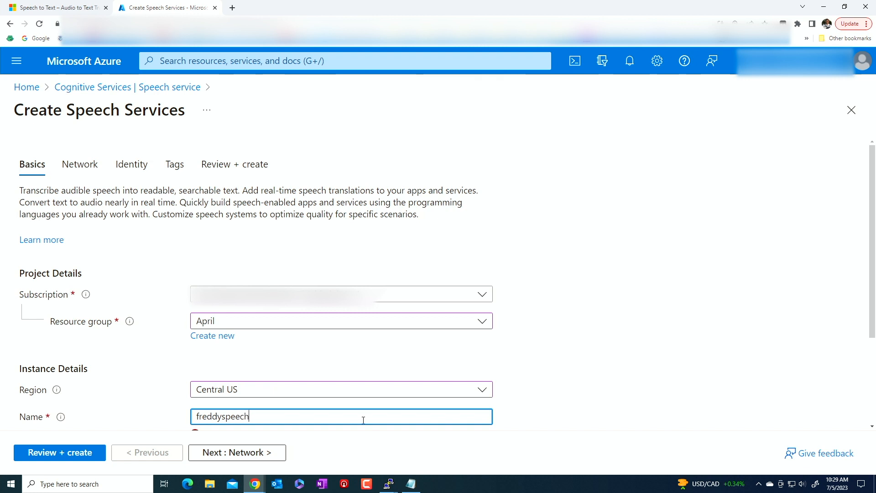
pyautogui.moveTo(394, 404)
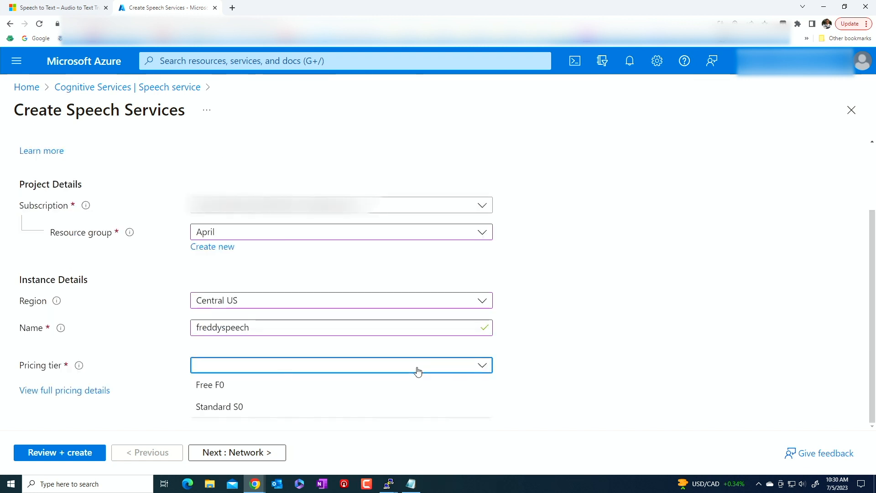
pyautogui.moveTo(237, 413)
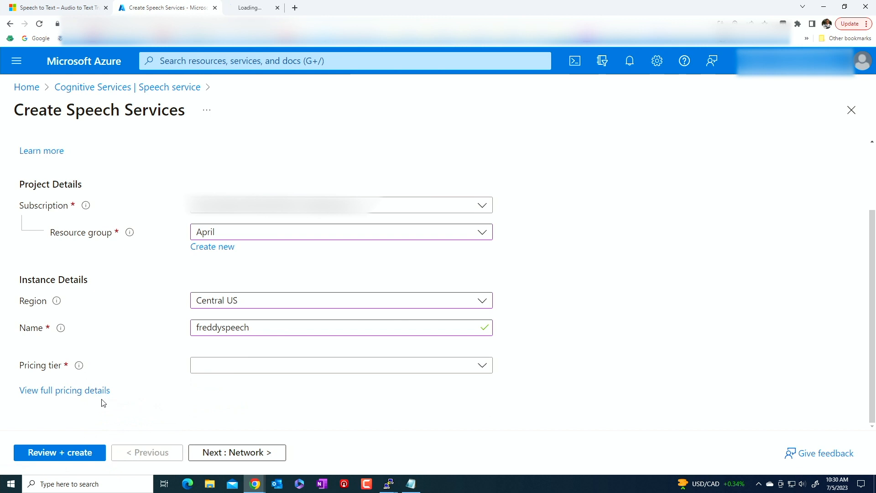
pyautogui.click(64, 390)
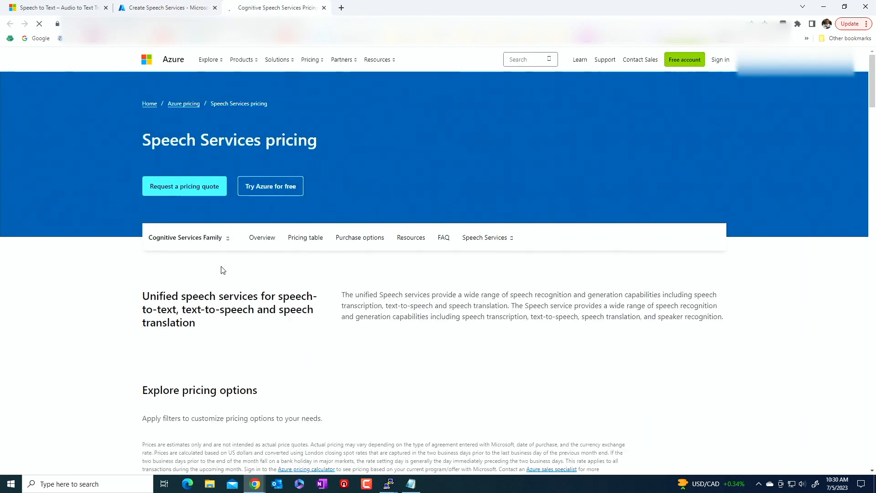
pyautogui.scroll(-3)
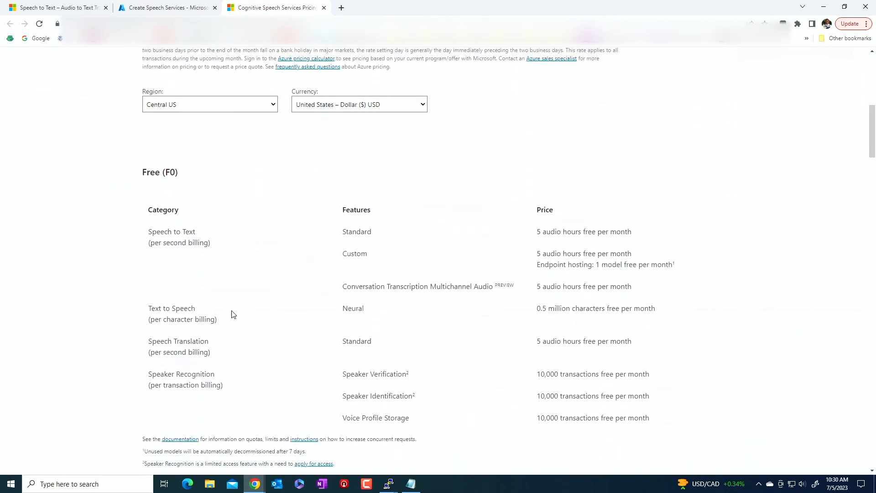
pyautogui.scroll(-3)
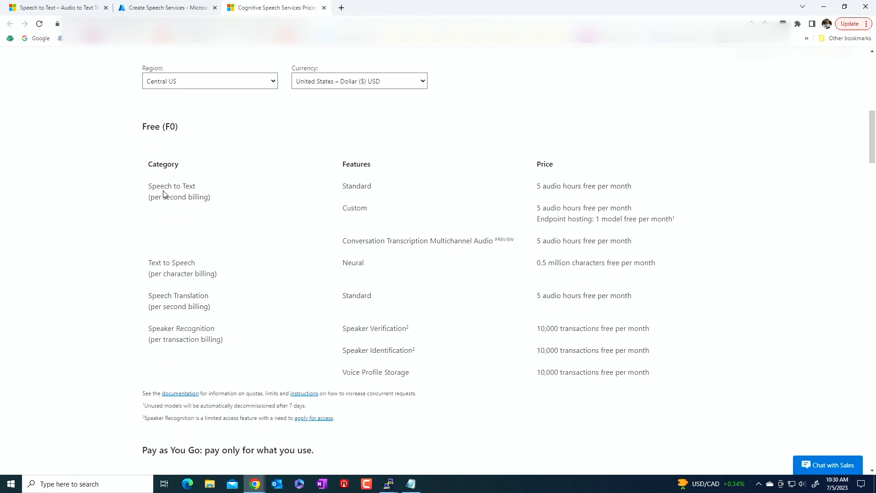
pyautogui.moveTo(515, 195)
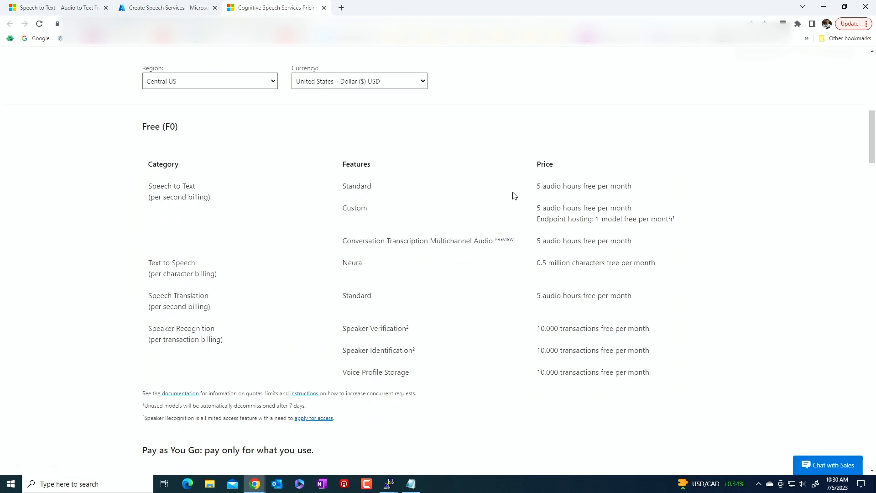
pyautogui.moveTo(611, 188)
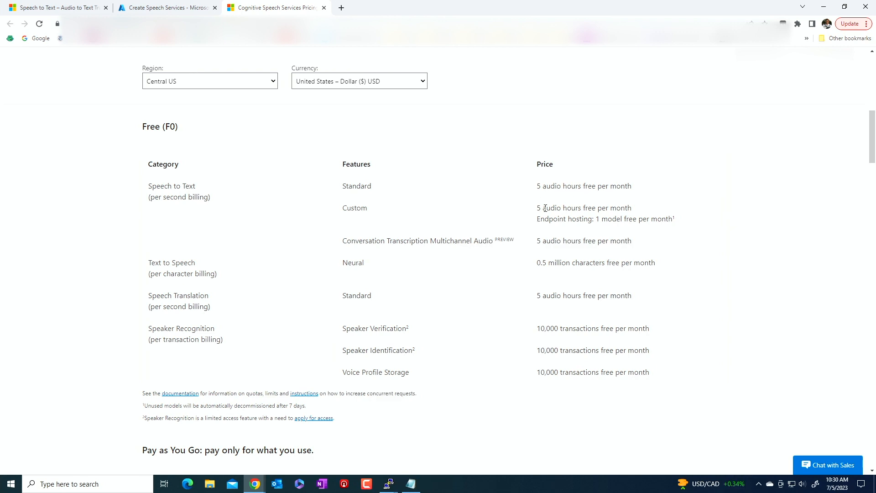
pyautogui.moveTo(171, 182)
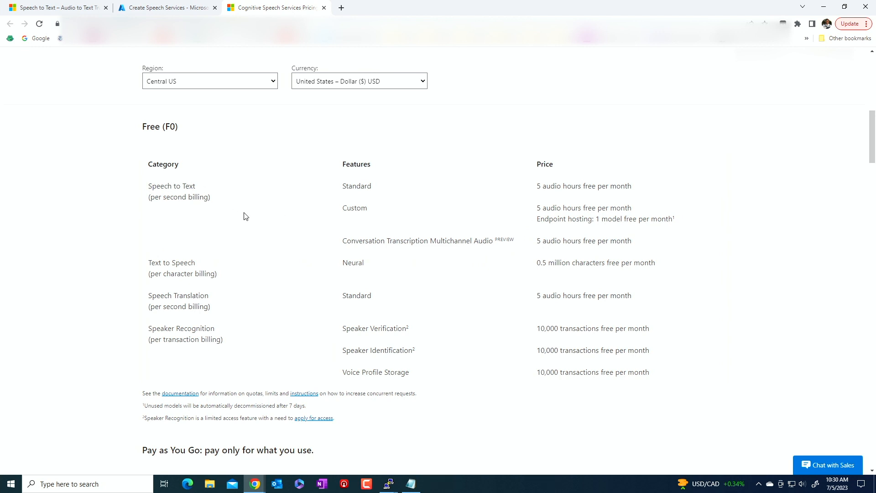
pyautogui.moveTo(573, 222)
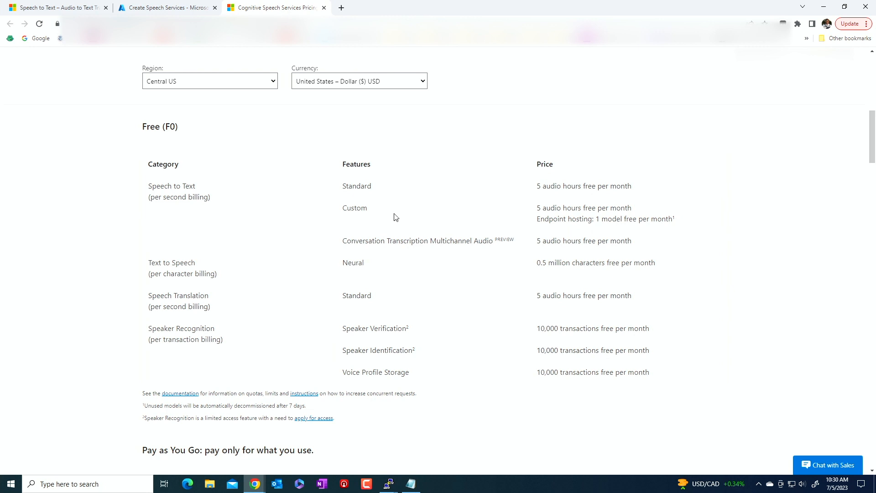
pyautogui.scroll(-3)
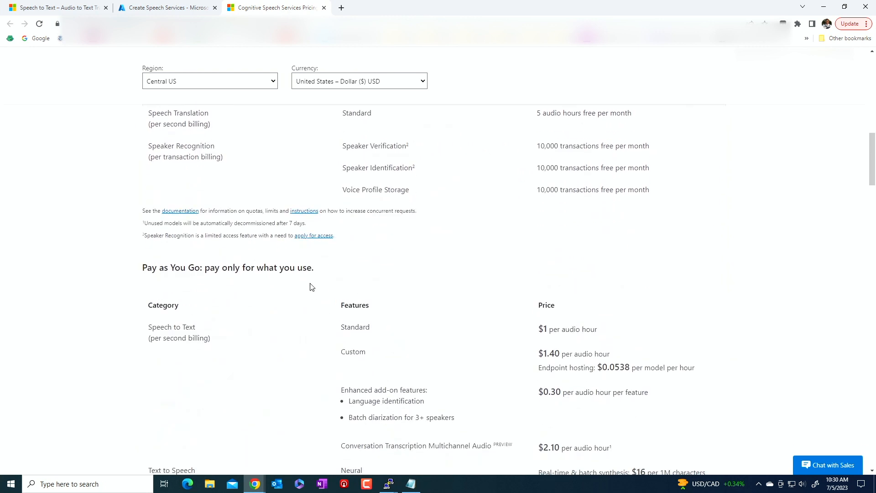
pyautogui.scroll(-3)
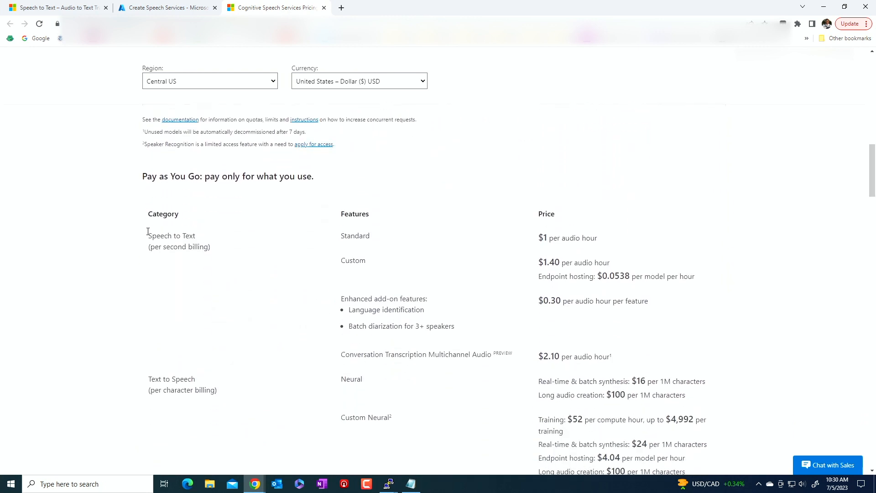
pyautogui.moveTo(549, 235)
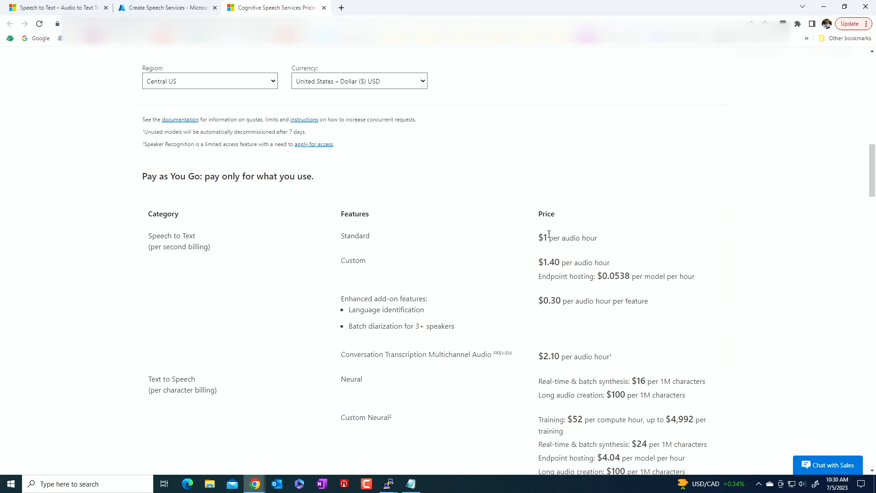
pyautogui.moveTo(599, 243)
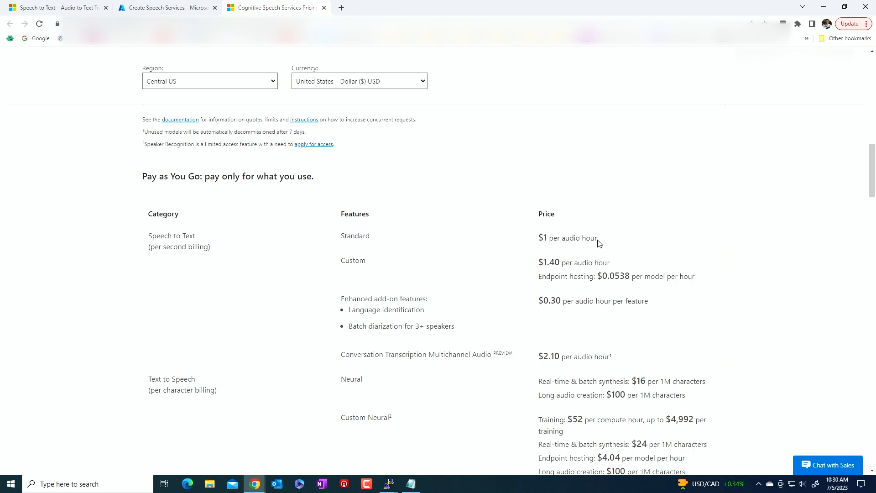
pyautogui.scroll(-3)
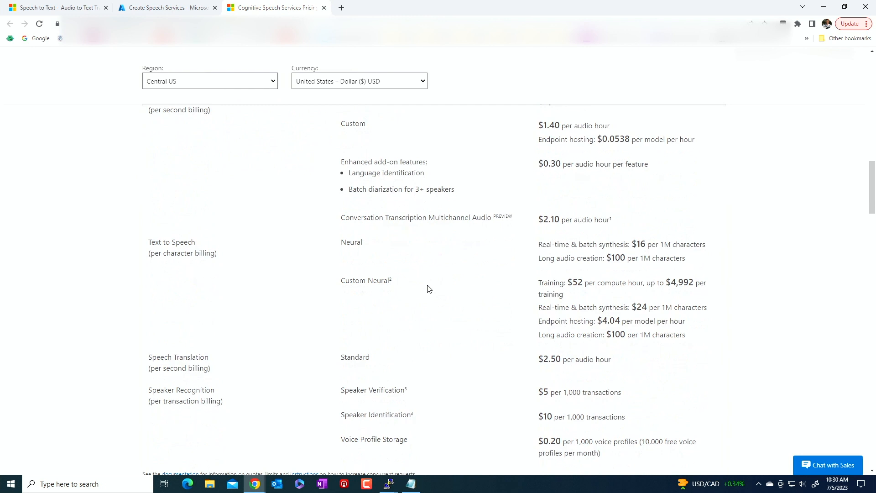
pyautogui.scroll(-3)
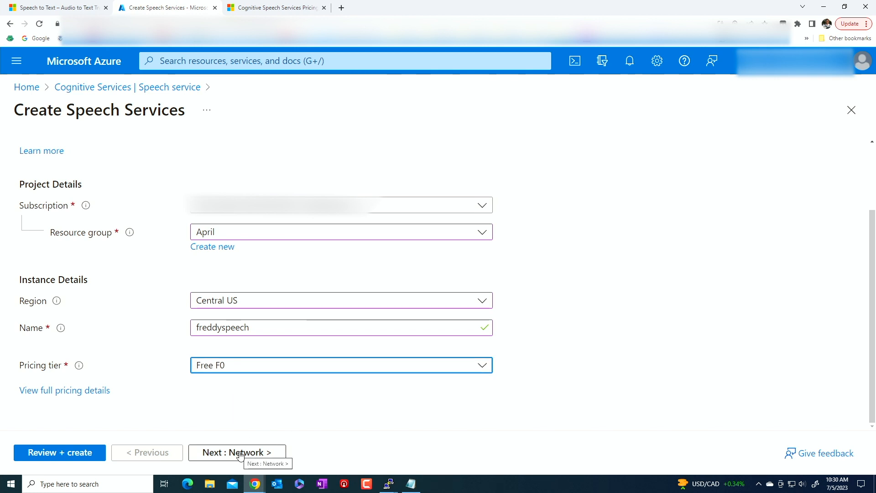
# Pass Network and Review + create validation, then create the freddyspeech resource.
pyautogui.click(237, 452)
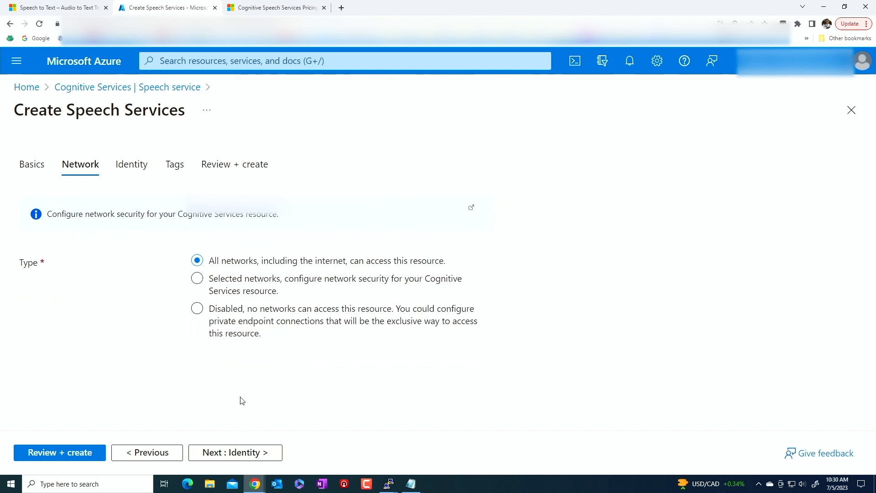
pyautogui.moveTo(246, 269)
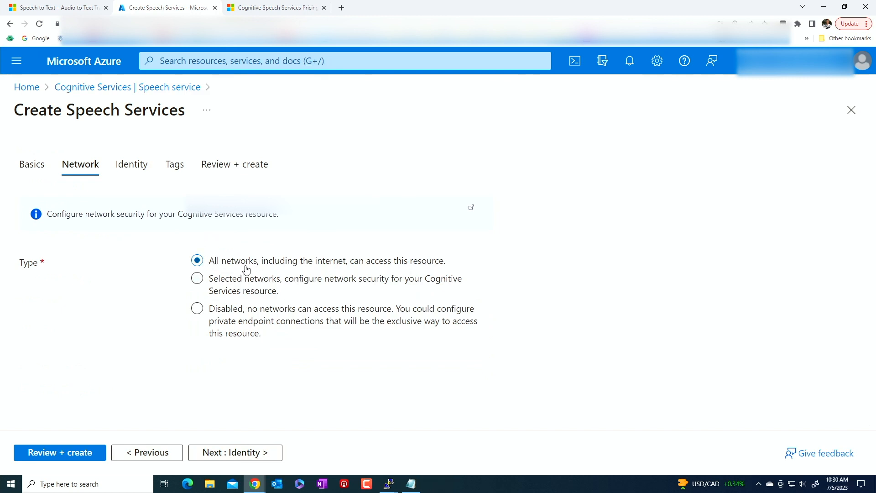
pyautogui.moveTo(264, 473)
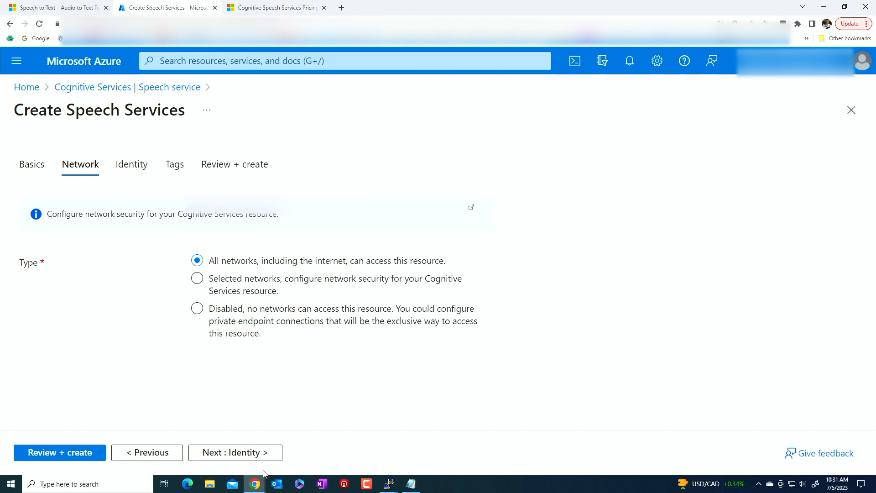
pyautogui.click(59, 453)
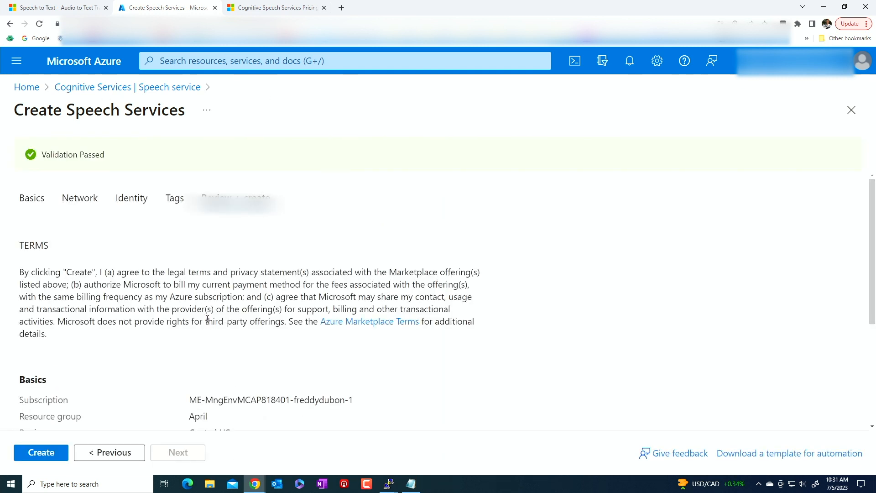
pyautogui.click(40, 453)
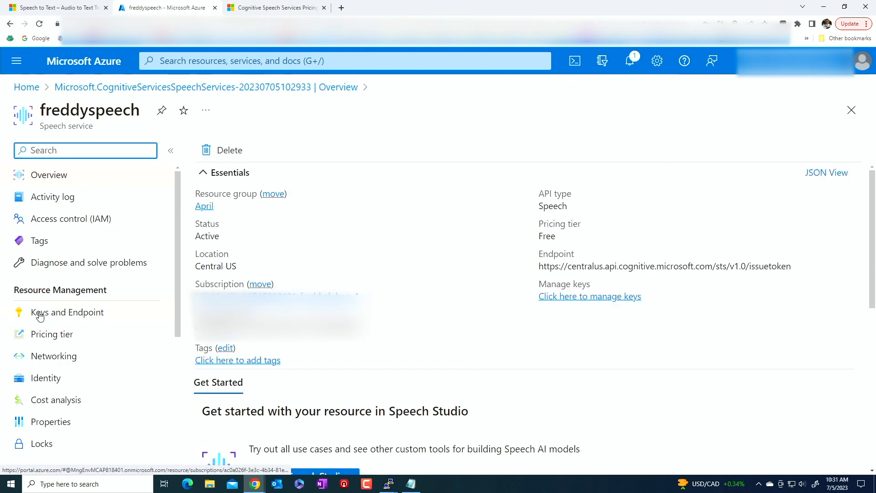
# Copy KEY 1 from freddyspeech's Keys and Endpoint page and return to PuTTY.
pyautogui.click(67, 312)
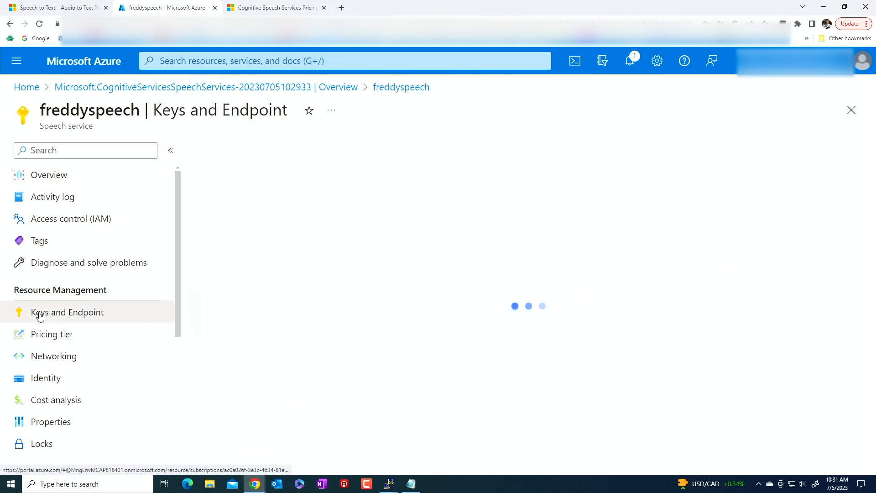
pyautogui.click(67, 312)
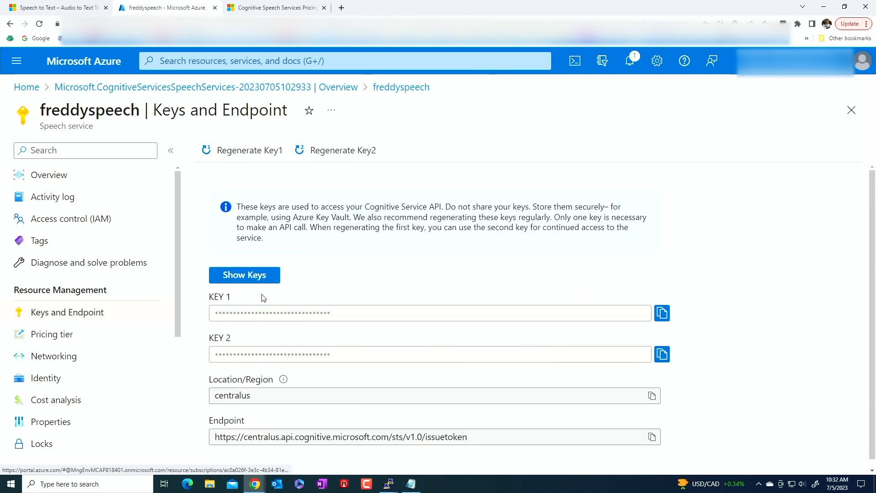
pyautogui.click(662, 313)
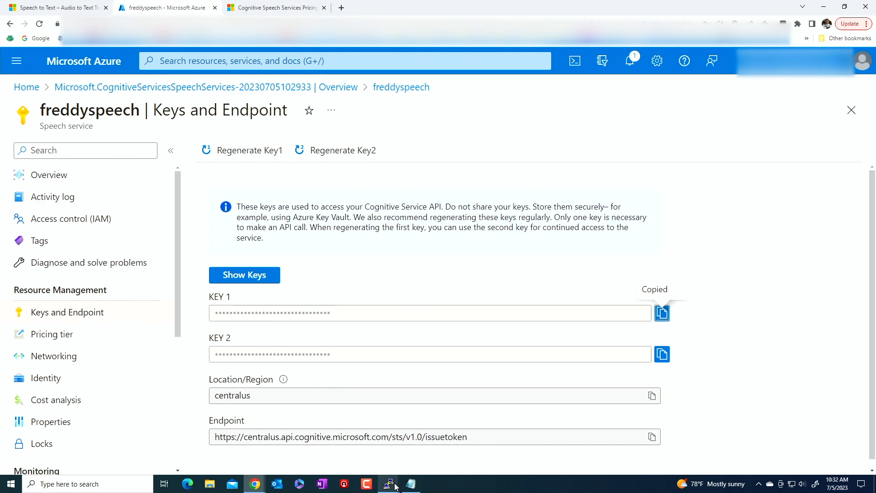
pyautogui.click(389, 484)
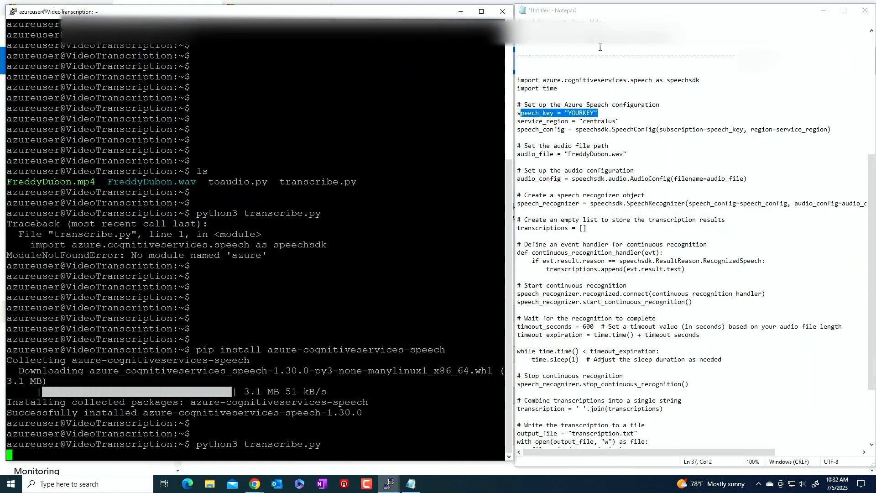
# Reopen transcribe.py in vi, then rerun it with python3 to produce transcription.txt.
pyautogui.write('vi transcribe.py')
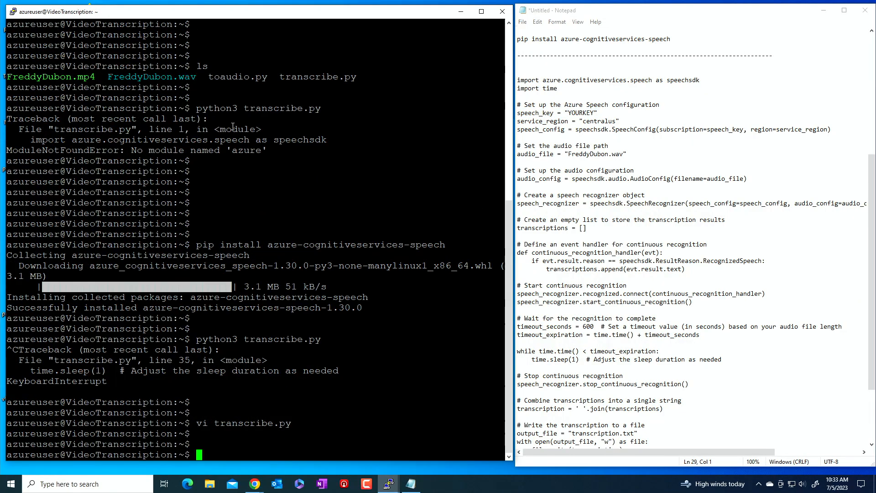
pyautogui.write('python3 transcribe.py')
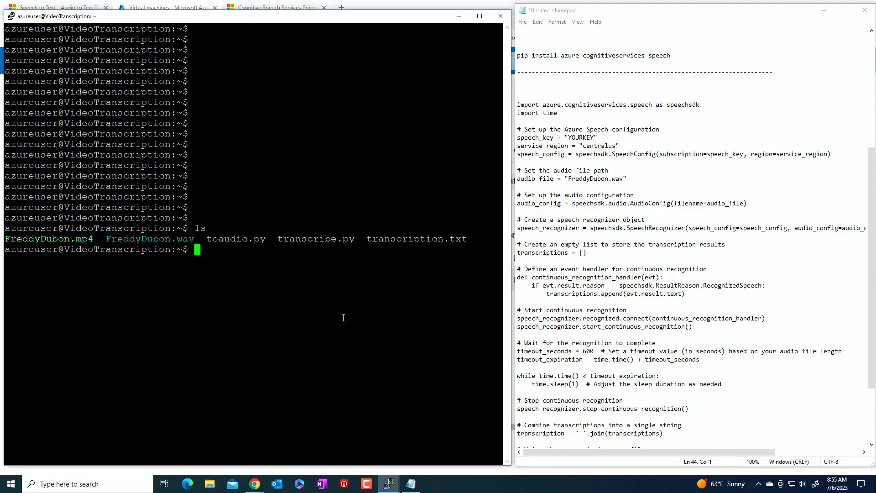
# Print transcription.txt with cat to show the sepsis and vancomycin transcript.
pyautogui.doubleClick(409, 238)
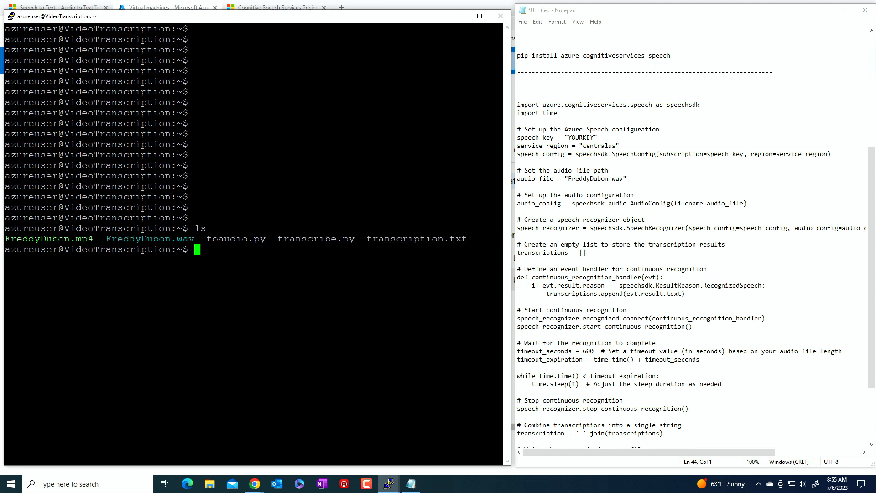
pyautogui.moveTo(427, 336)
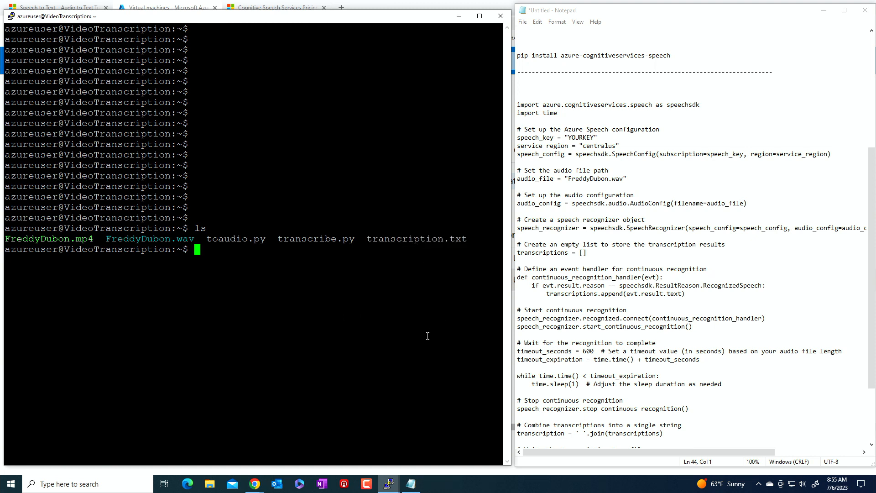
pyautogui.write('cat')
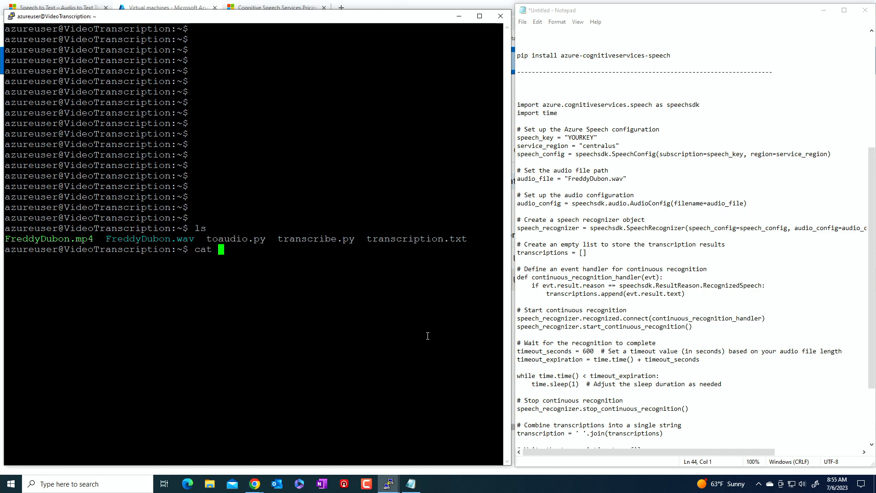
pyautogui.write('transcri')
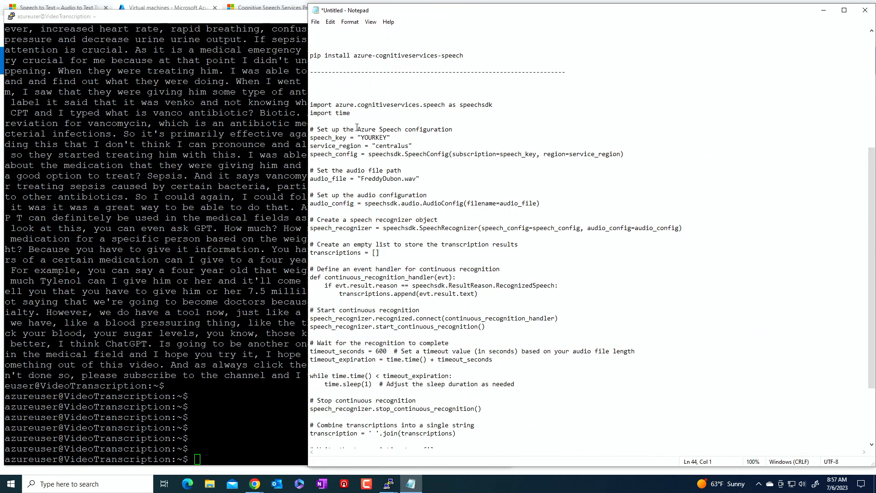
pyautogui.scroll(-3)
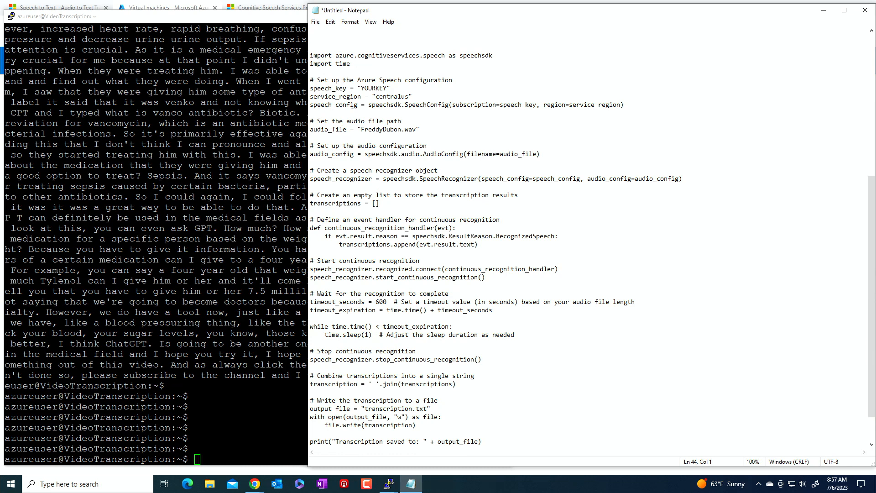
pyautogui.doubleClick(328, 87)
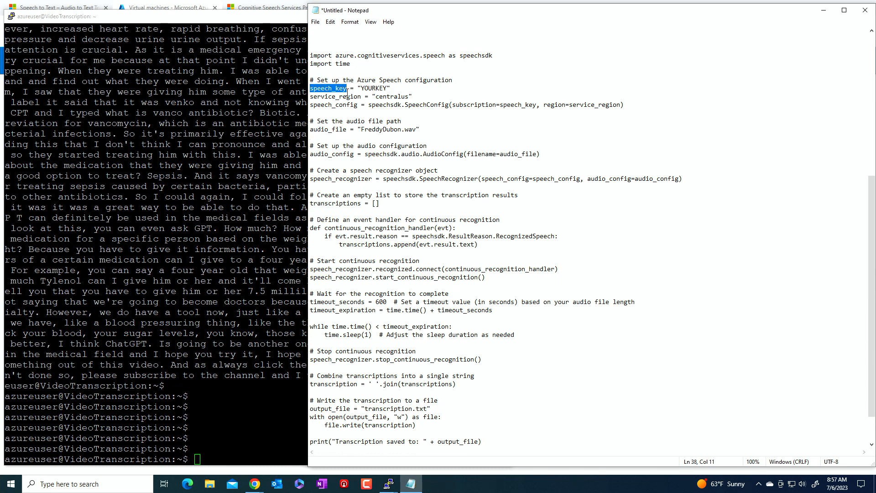
pyautogui.moveTo(310, 88); pyautogui.dragTo(391, 88)
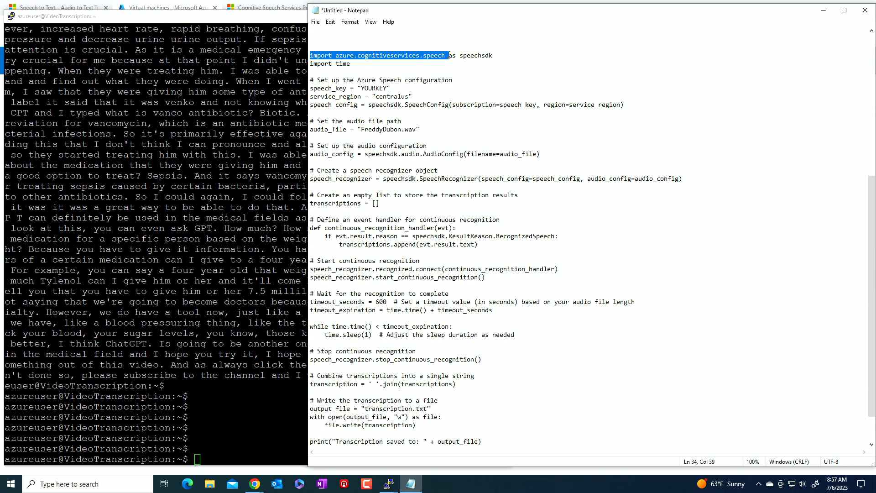
pyautogui.moveTo(497, 56)
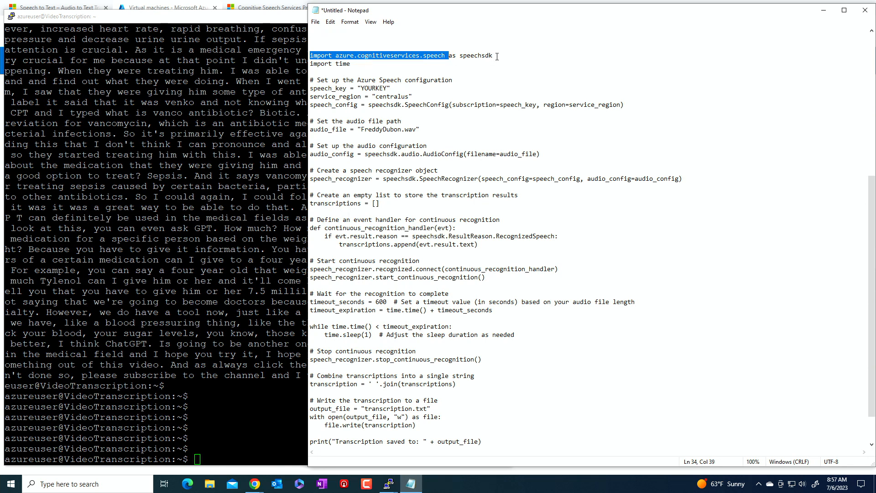
pyautogui.moveTo(425, 113)
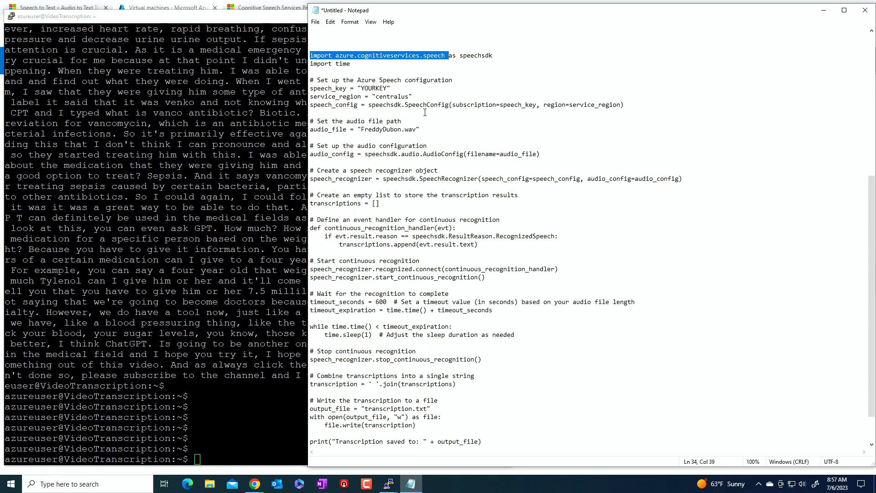